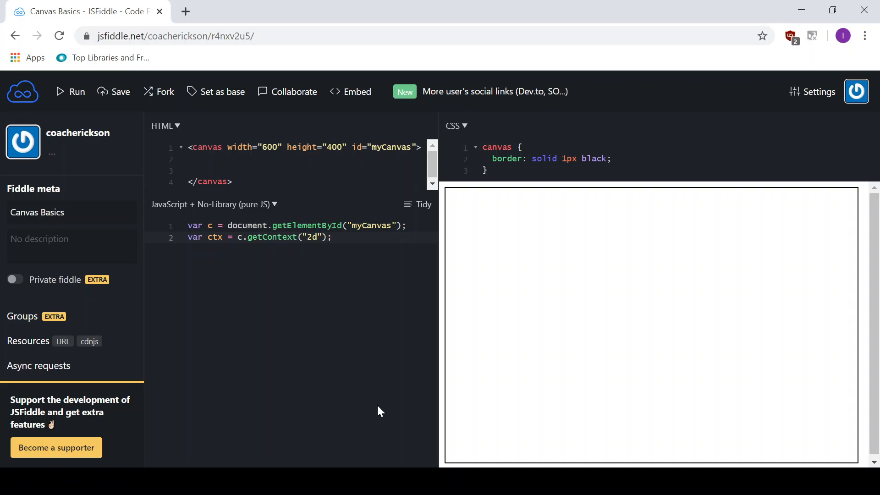
{"action": "mouse_move", "coordinate": [344, 263]}
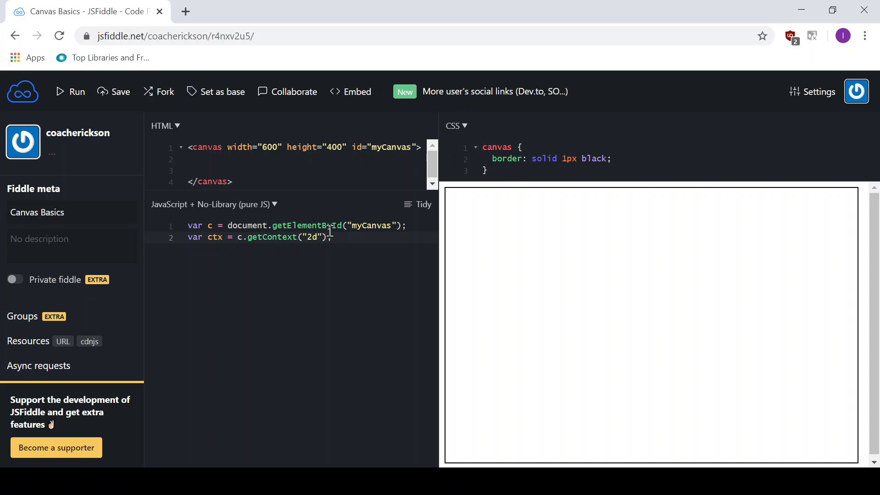
Add blank lines below the canvas context line in the JavaScript panel.
{"action": "left_click", "coordinate": [332, 237]}
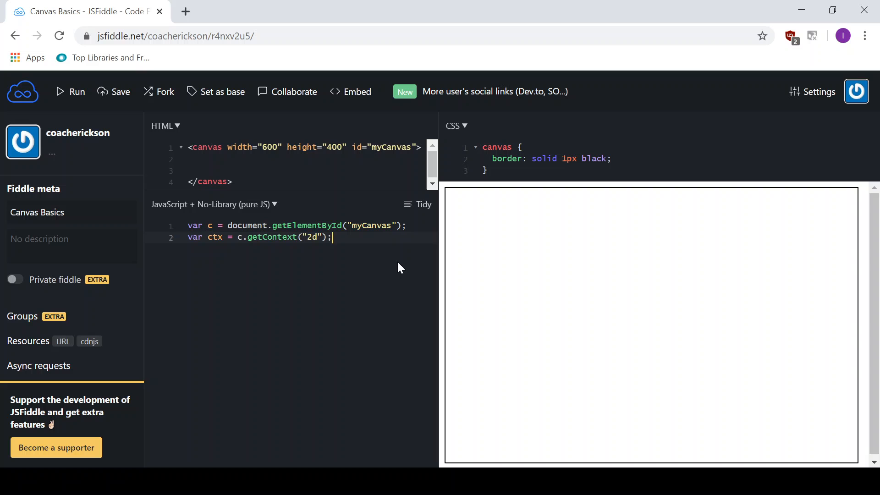
{"action": "key", "text": "enter"}
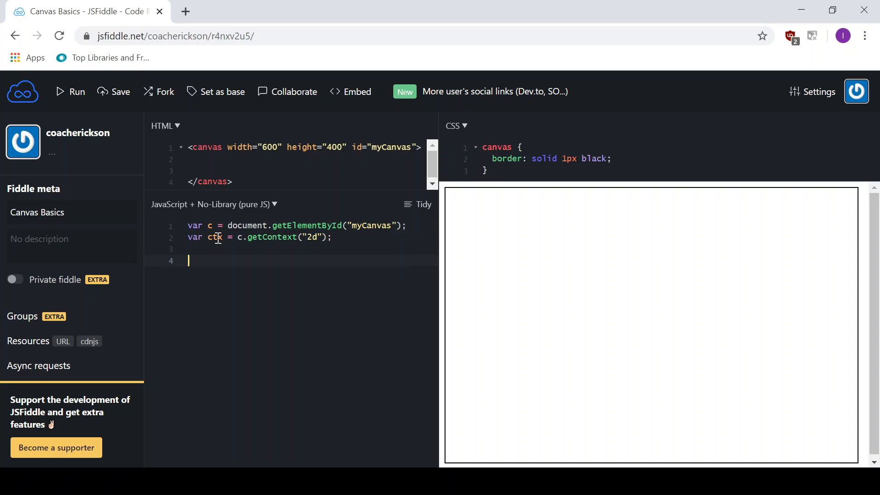
Write ctx.beginPath(); and, on the next line, an empty ctx.arc() call.
{"action": "type", "text": "ctx.beginPath"}
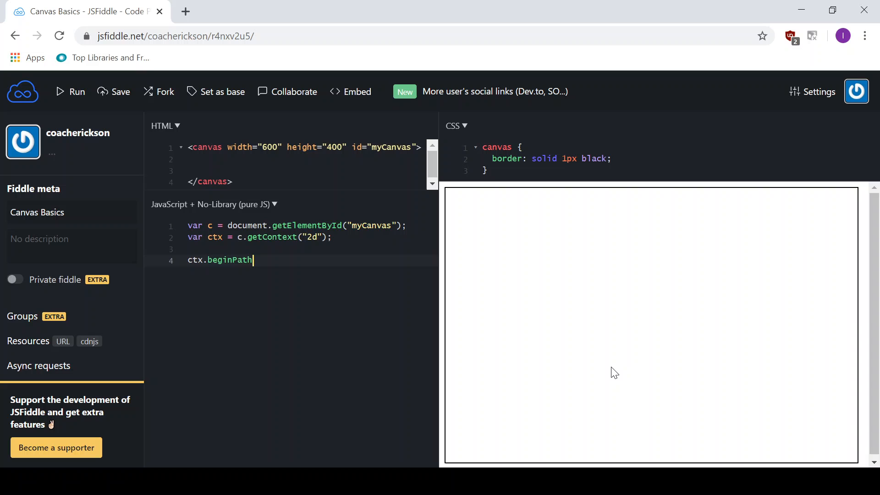
{"action": "type", "text": "();"}
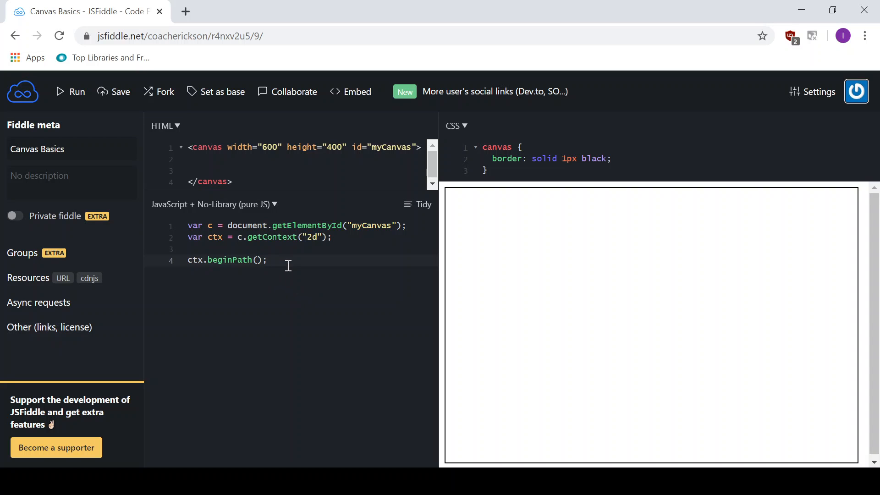
{"action": "mouse_move", "coordinate": [331, 264]}
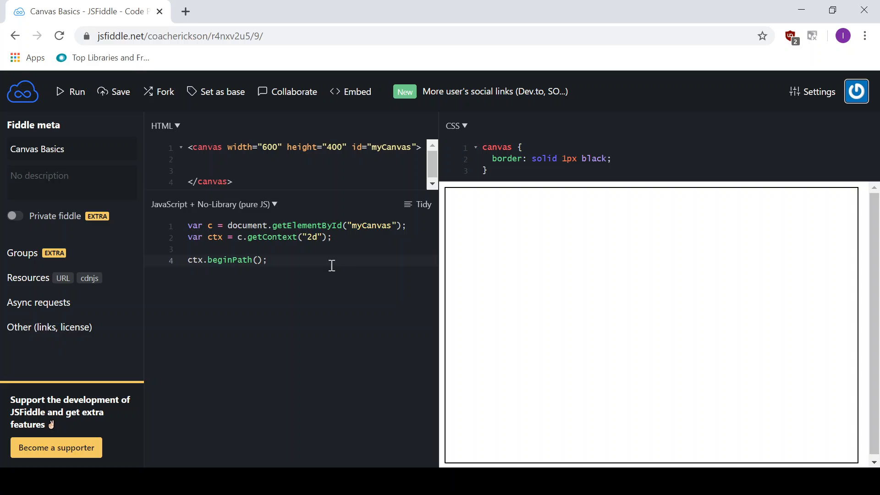
{"action": "key", "text": "enter"}
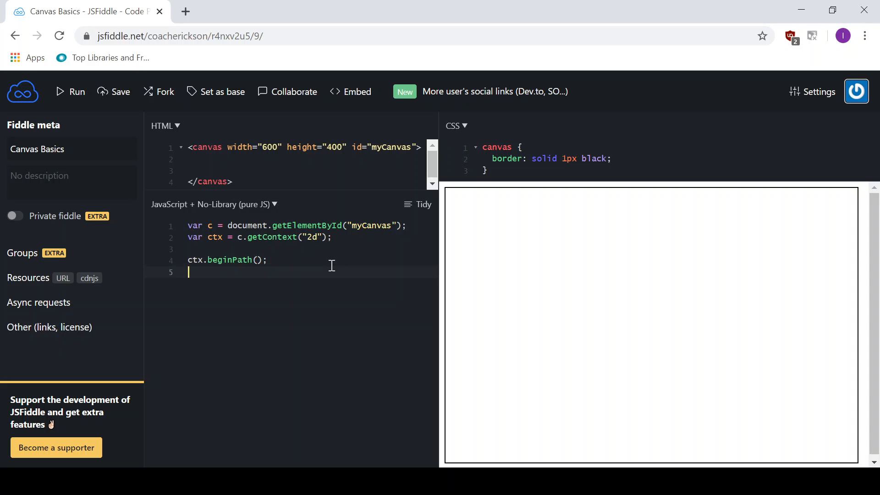
{"action": "type", "text": "ctx.arc"}
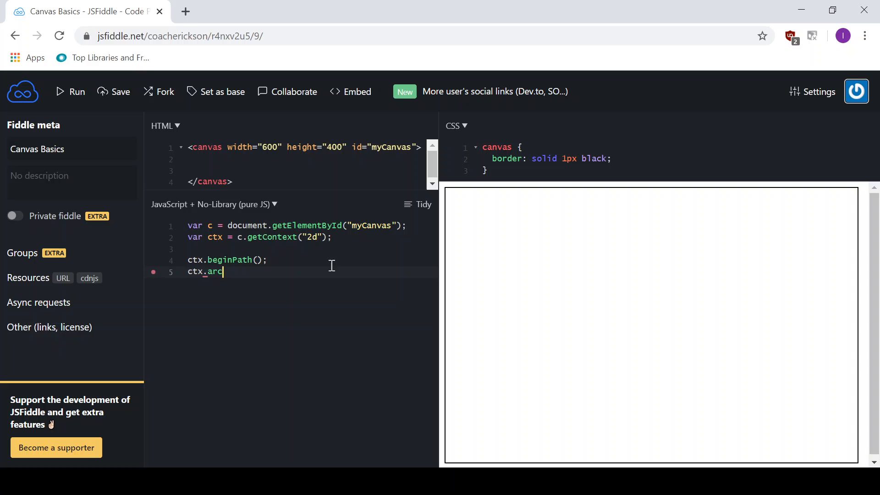
{"action": "type", "text": "()"}
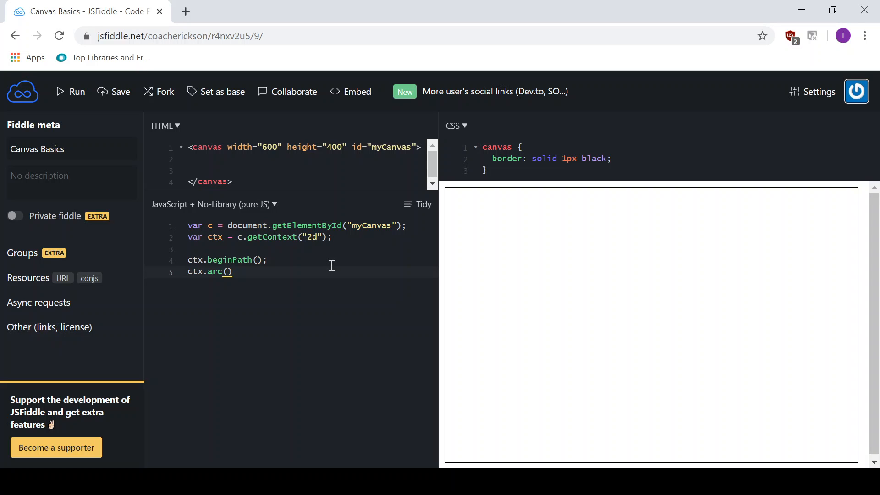
{"action": "left_click", "coordinate": [228, 272]}
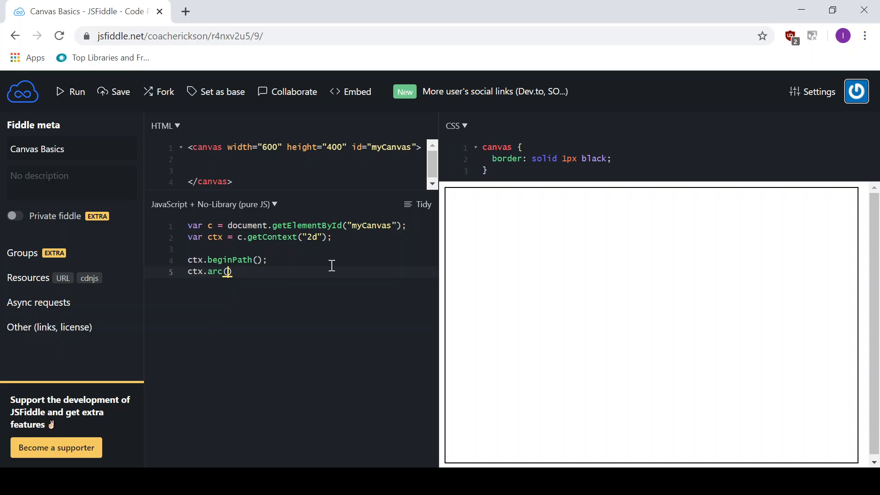
{"action": "mouse_move", "coordinate": [435, 218]}
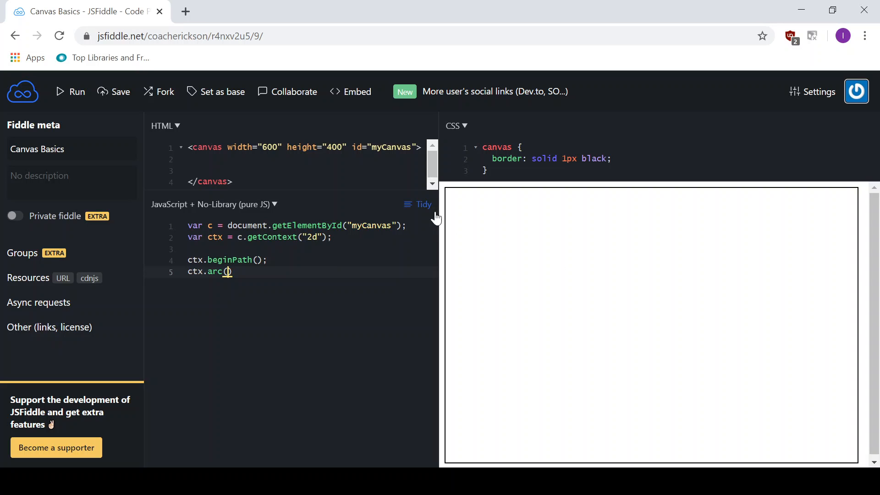
{"action": "mouse_move", "coordinate": [445, 195]}
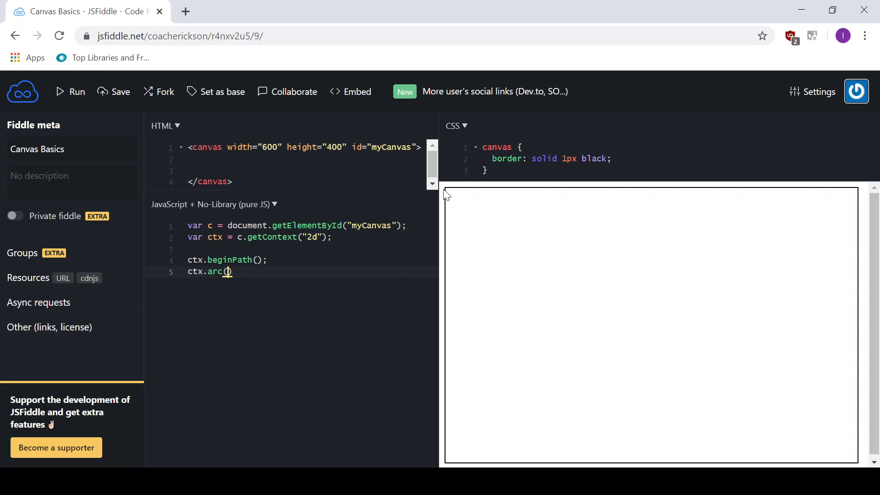
{"action": "mouse_move", "coordinate": [724, 200]}
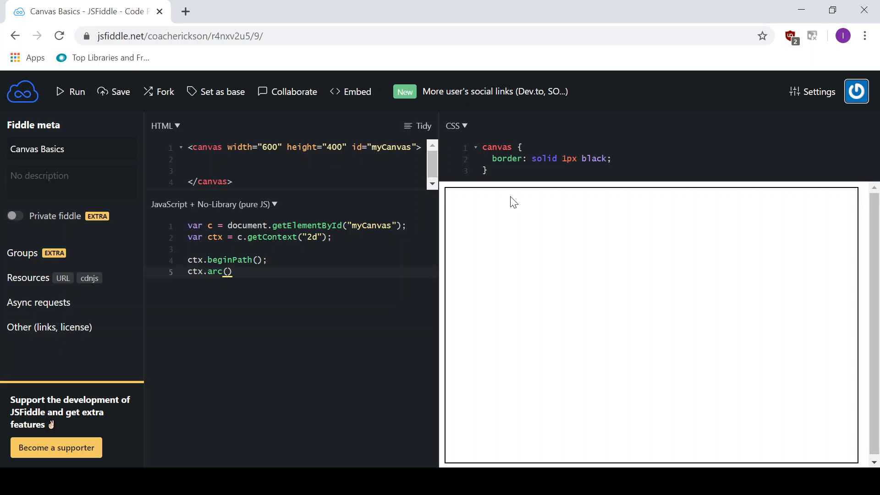
{"action": "mouse_move", "coordinate": [861, 192]}
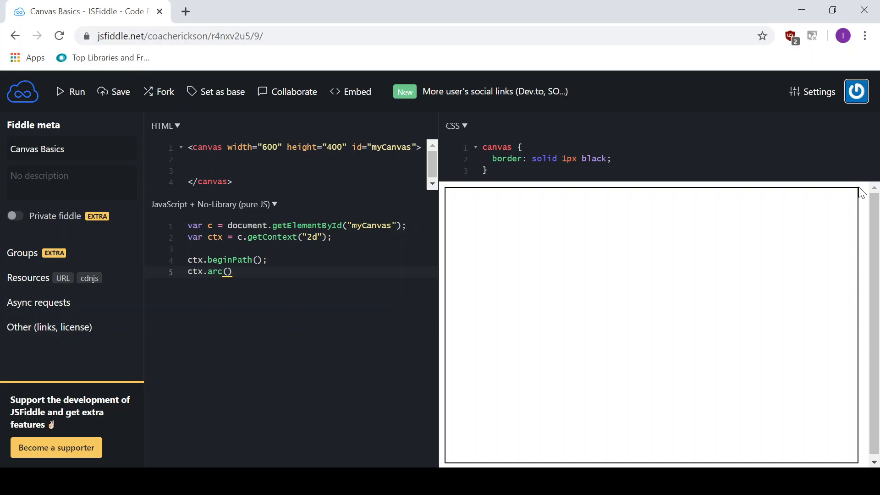
{"action": "mouse_move", "coordinate": [854, 218]}
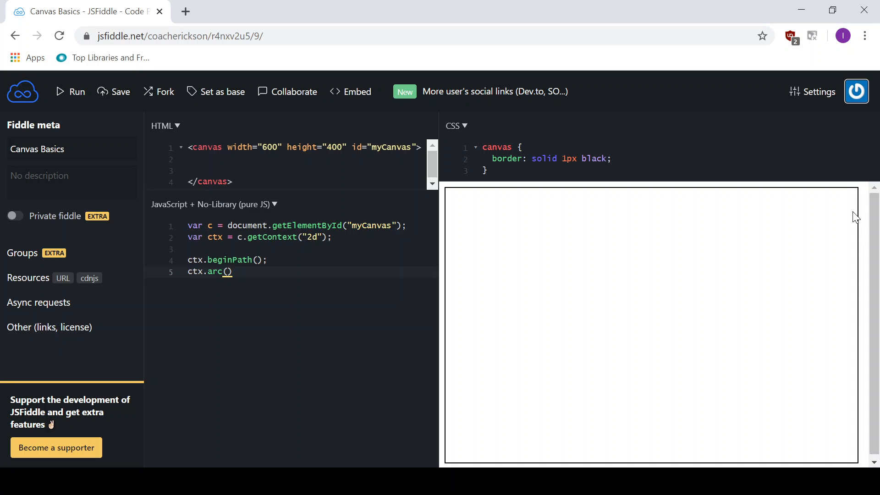
{"action": "mouse_move", "coordinate": [860, 464]}
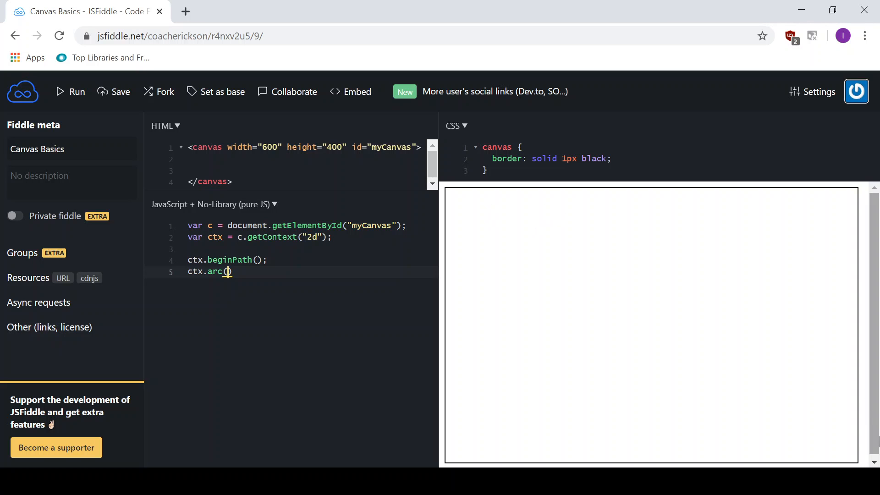
{"action": "mouse_move", "coordinate": [861, 462]}
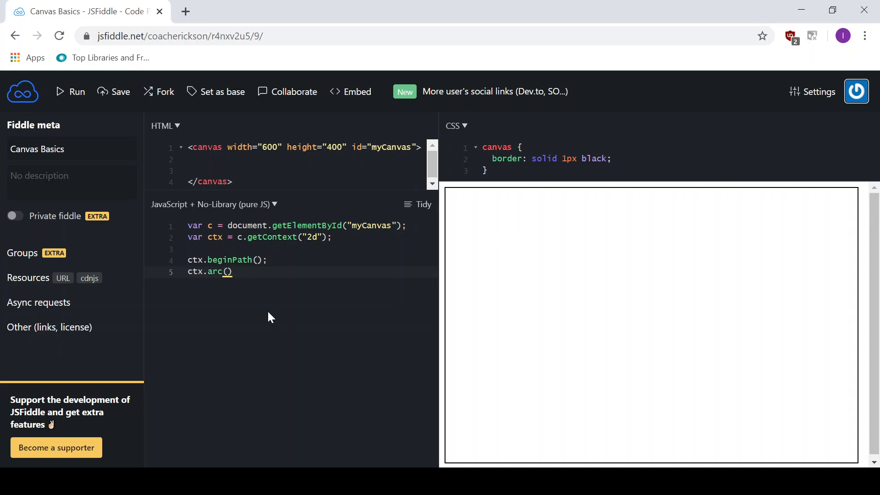
Fill in the arc arguments 100, 150, 30 inside ctx.arc().
{"action": "type", "text": "100,"}
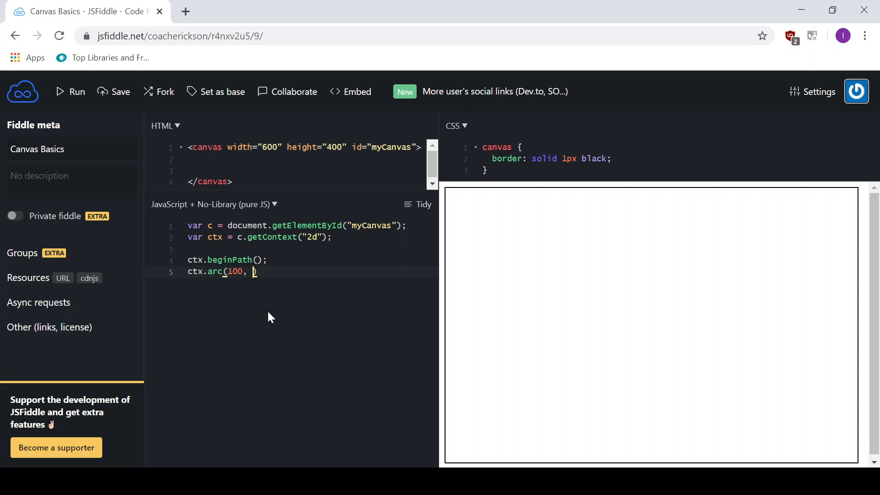
{"action": "type", "text": "150"}
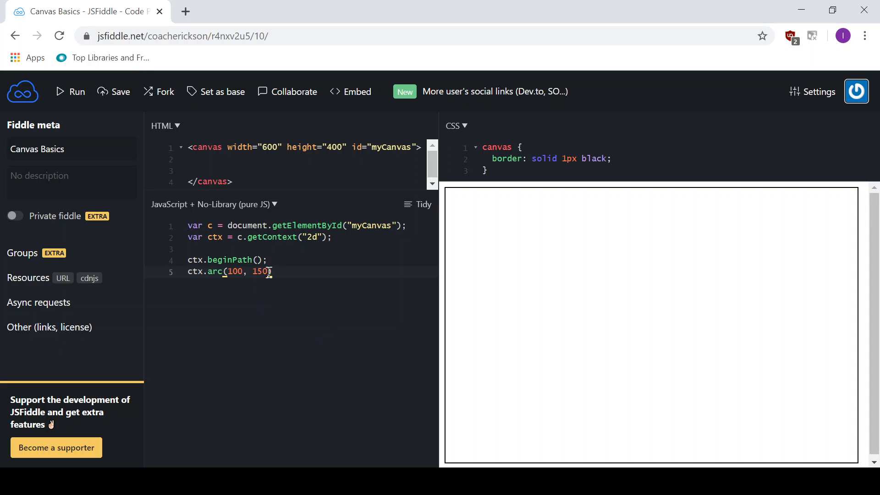
{"action": "type", "text": ","}
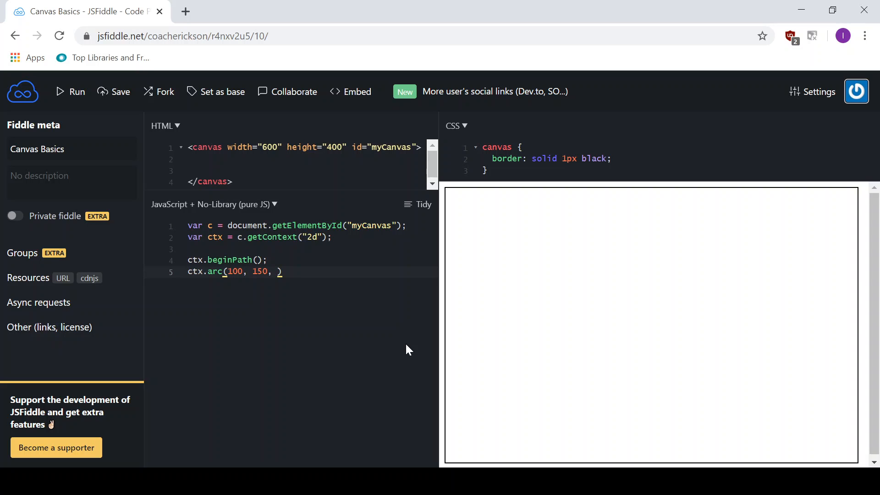
{"action": "type", "text": "30,"}
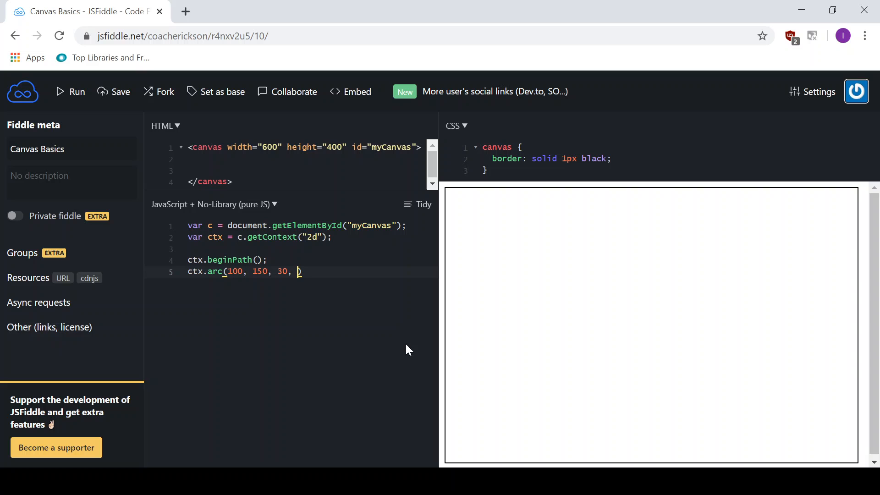
{"action": "mouse_move", "coordinate": [577, 282]}
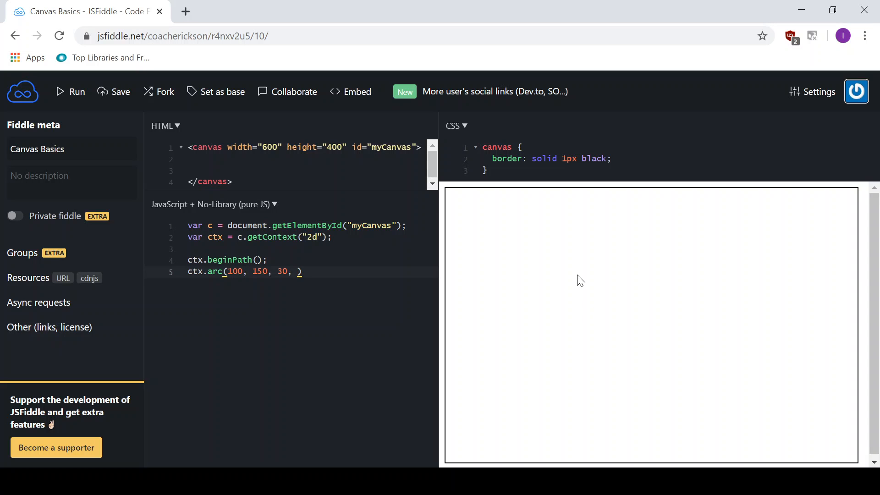
{"action": "mouse_move", "coordinate": [527, 230]}
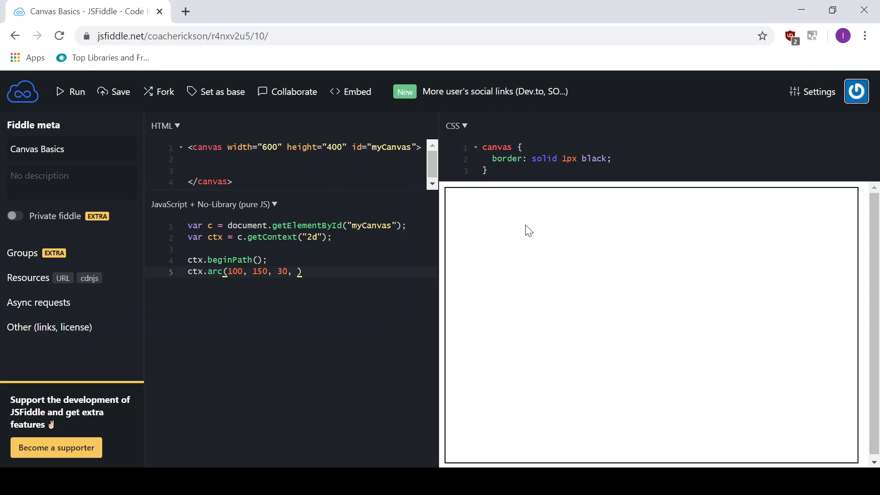
{"action": "mouse_move", "coordinate": [584, 278]}
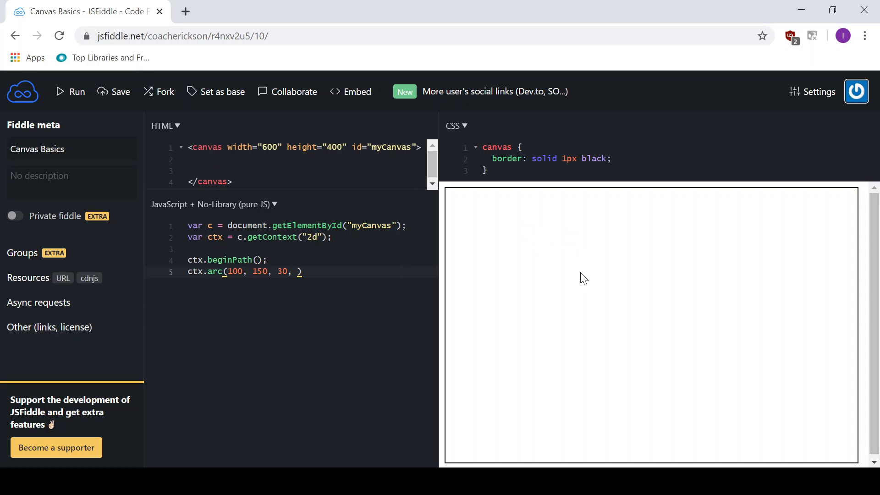
{"action": "mouse_move", "coordinate": [583, 285]}
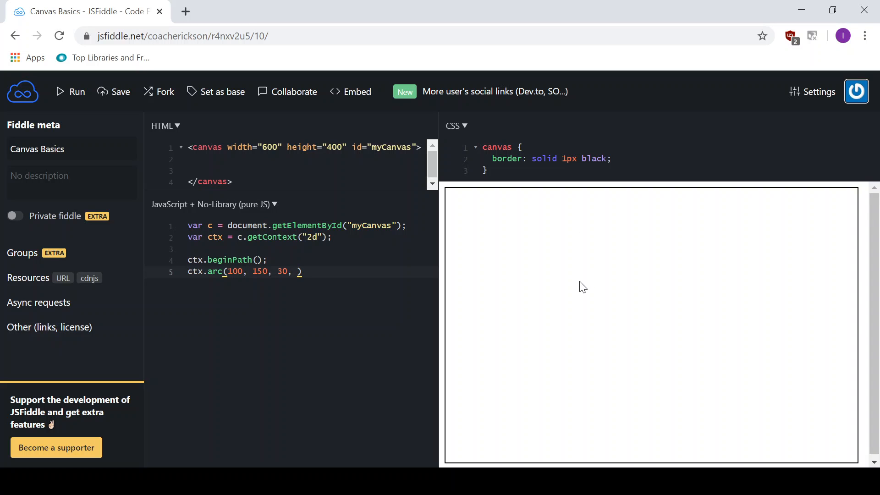
{"action": "mouse_move", "coordinate": [576, 262]}
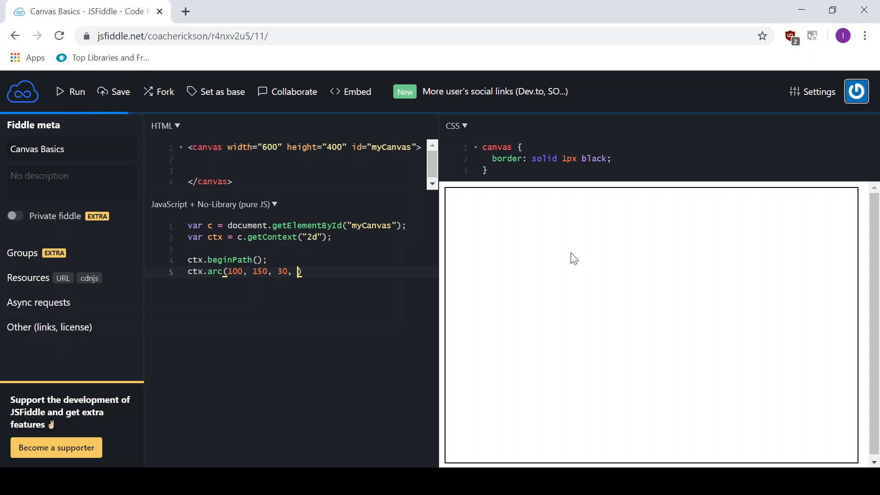
{"action": "mouse_move", "coordinate": [547, 257]}
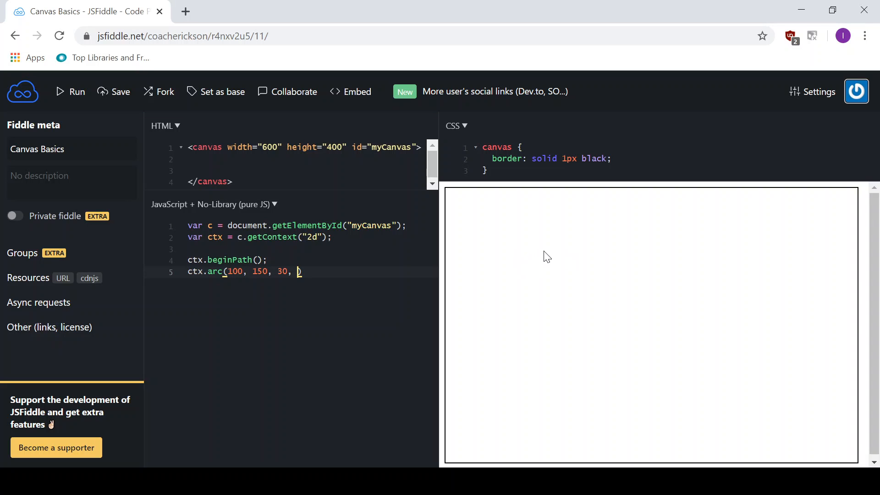
{"action": "mouse_move", "coordinate": [545, 248]}
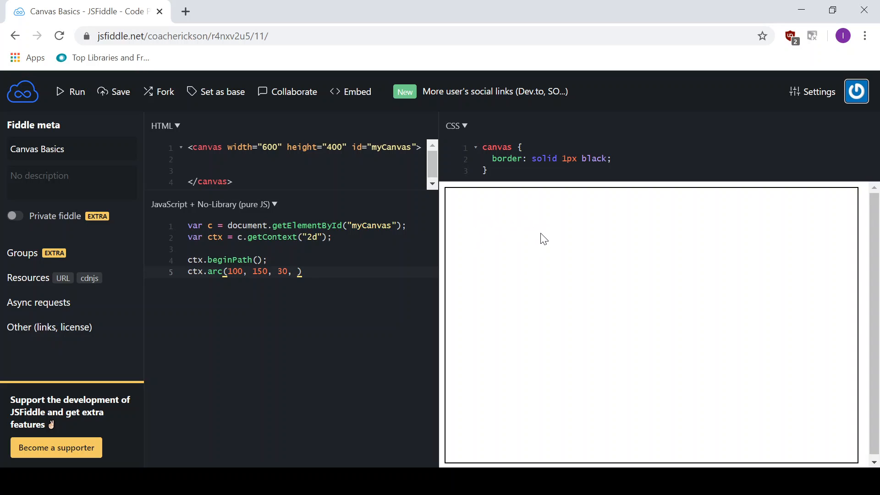
{"action": "mouse_move", "coordinate": [493, 296]}
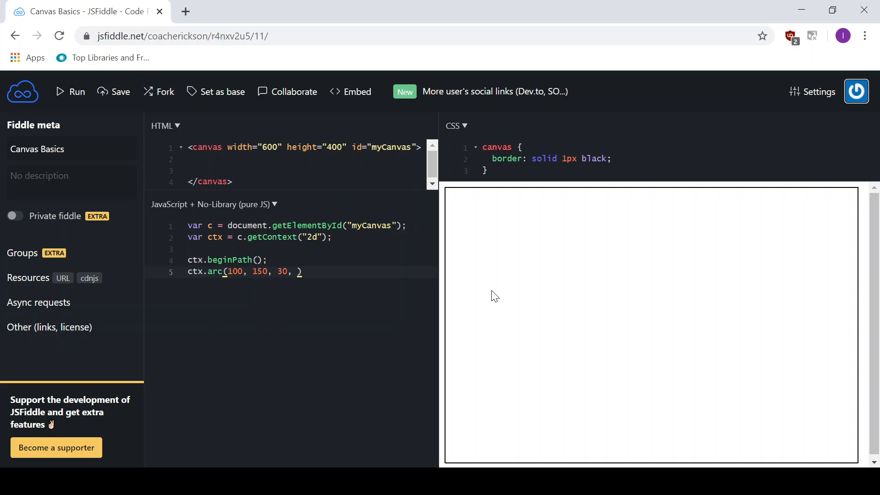
{"action": "mouse_move", "coordinate": [530, 285]}
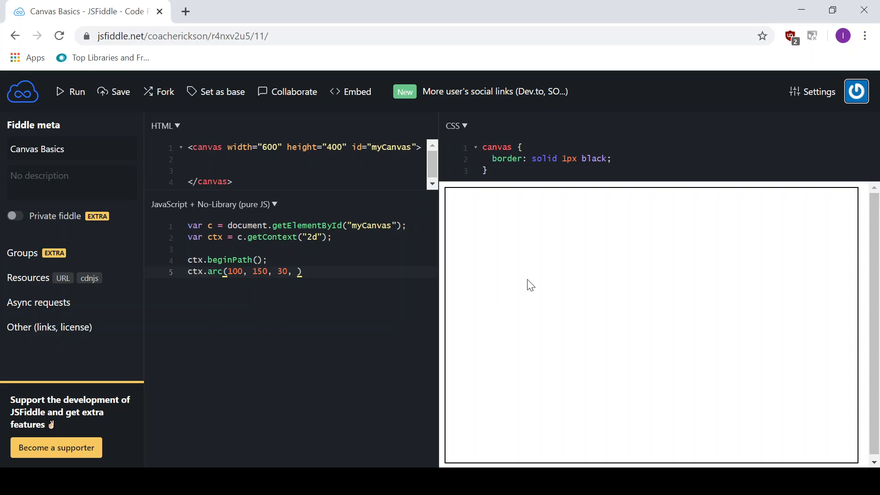
{"action": "mouse_move", "coordinate": [548, 271]}
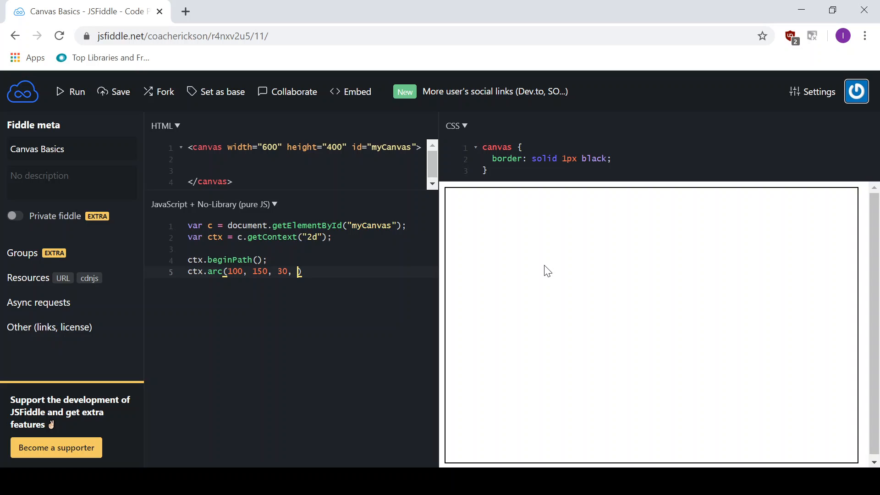
Finish the arc call with start angle 0 and end angle Math.PI * 2.
{"action": "type", "text": "0"}
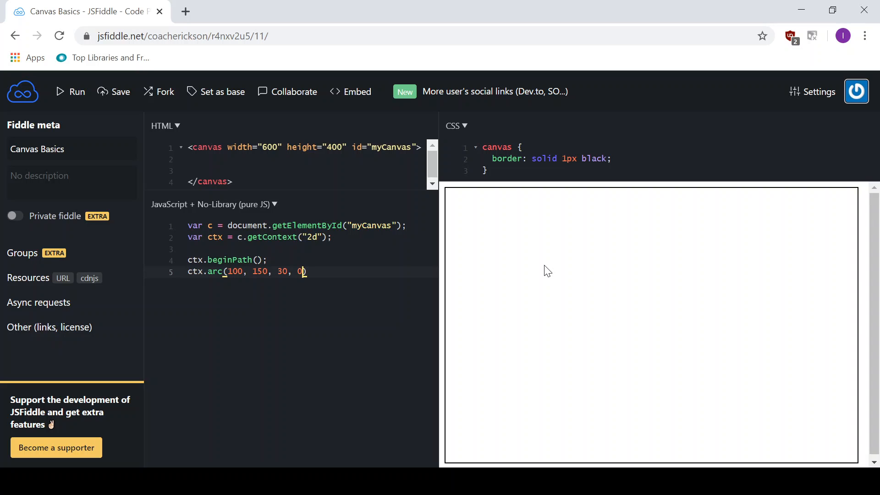
{"action": "type", "text": ","}
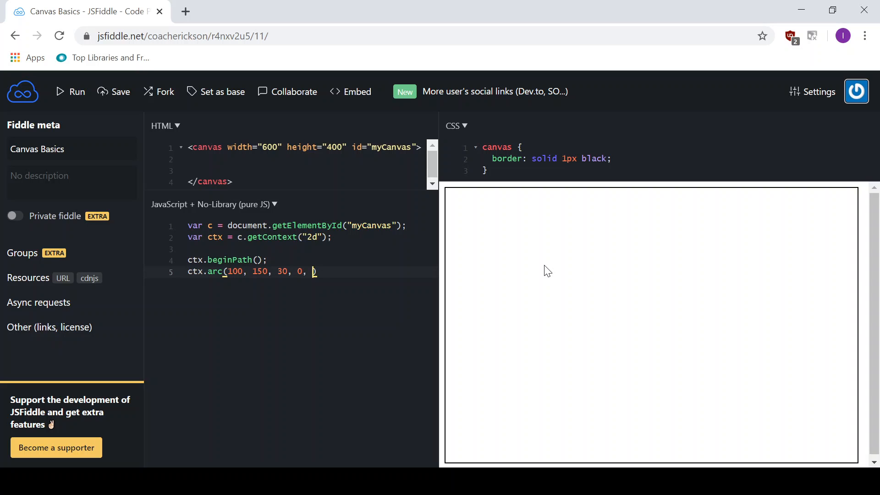
{"action": "type", "text": "Math.PI)"}
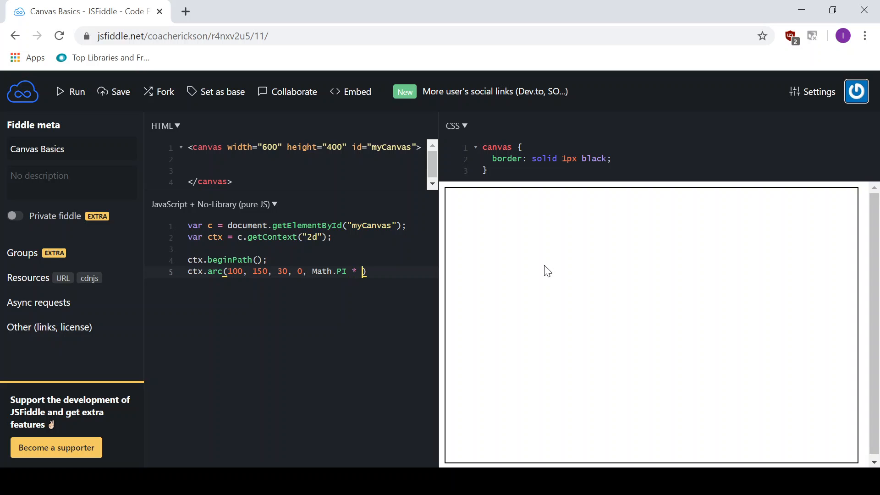
{"action": "type", "text": "2);"}
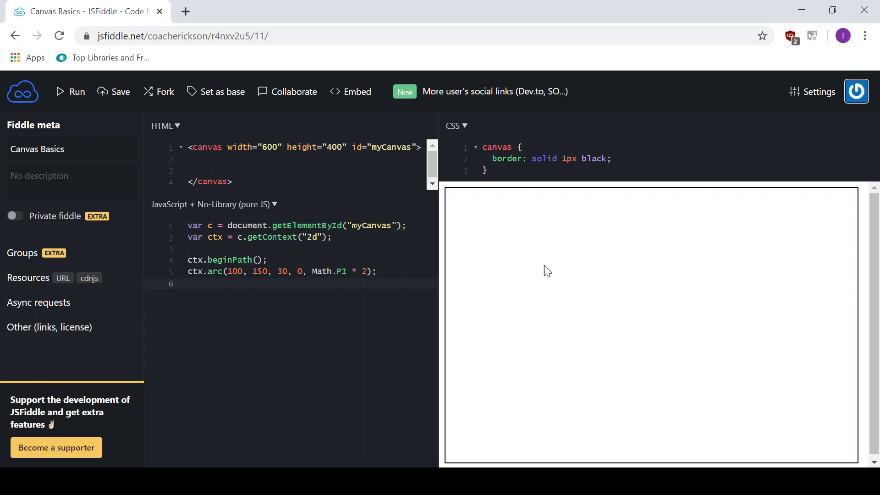
Add ctx.closePath(), fixing its typo, and begin a new ctx line before it.
{"action": "type", "text": "ct"}
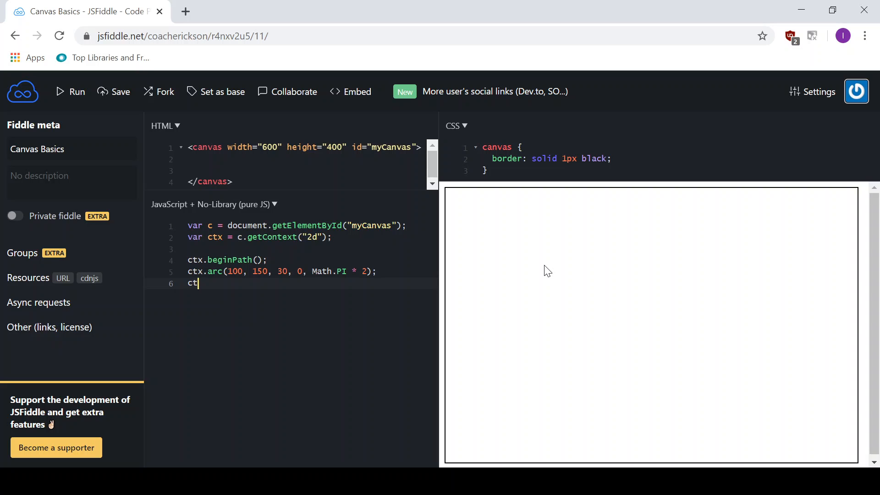
{"action": "type", "text": "x."}
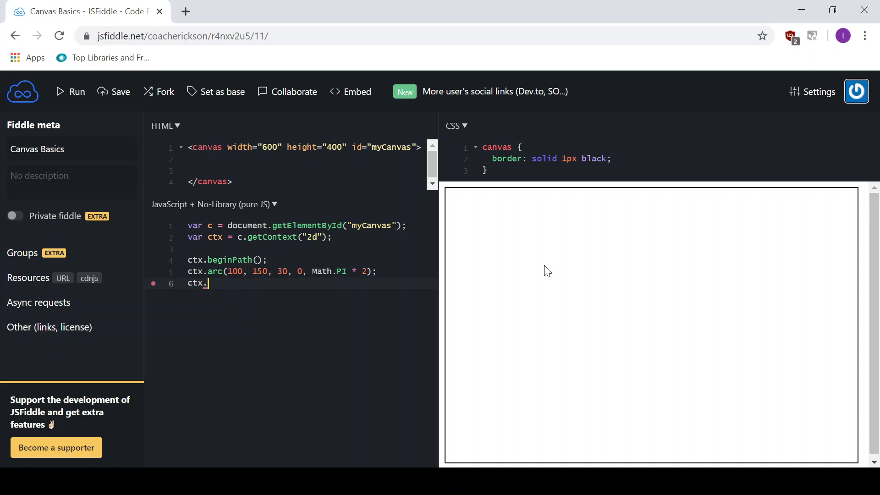
{"action": "type", "text": "close"}
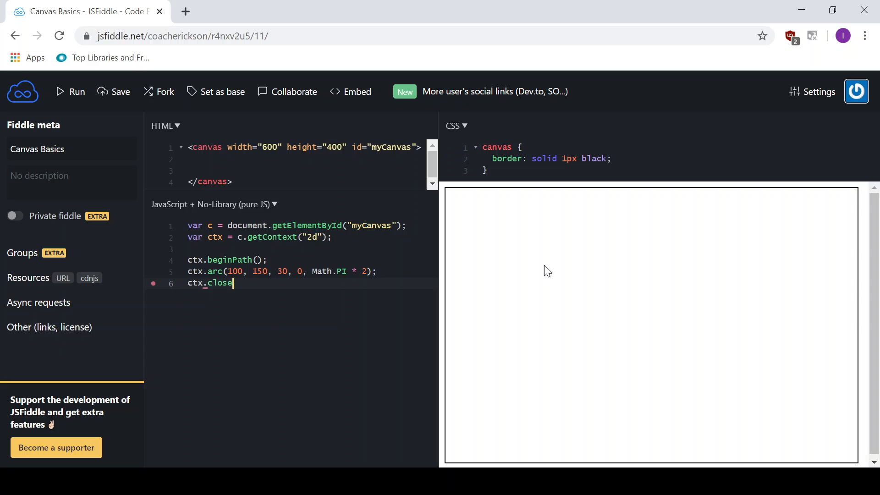
{"action": "type", "text": "Path(0;)"}
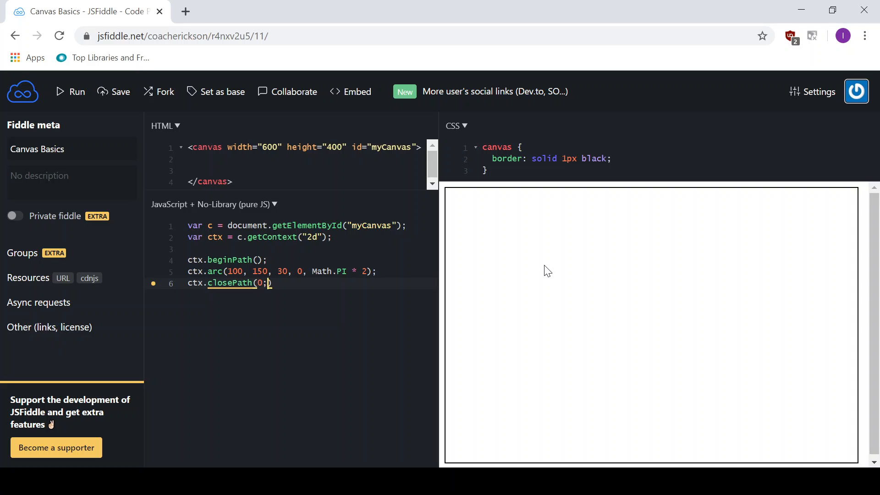
{"action": "key", "text": "Backspace"}
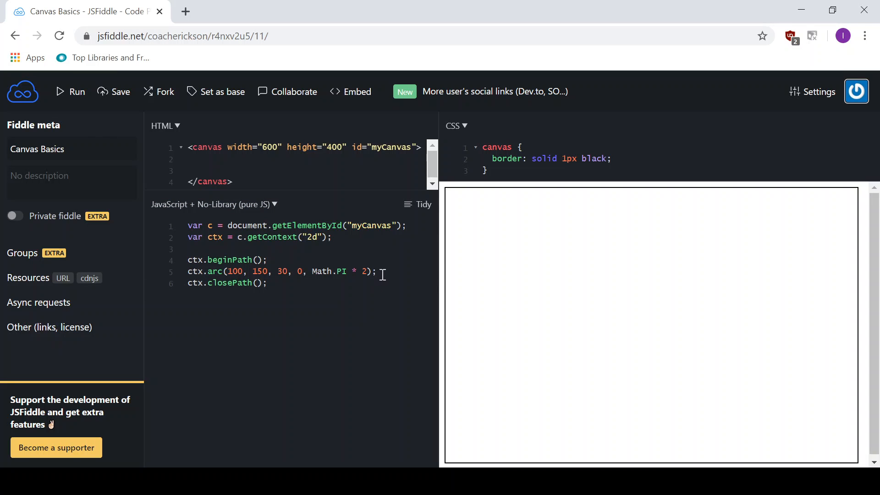
{"action": "mouse_move", "coordinate": [389, 273]}
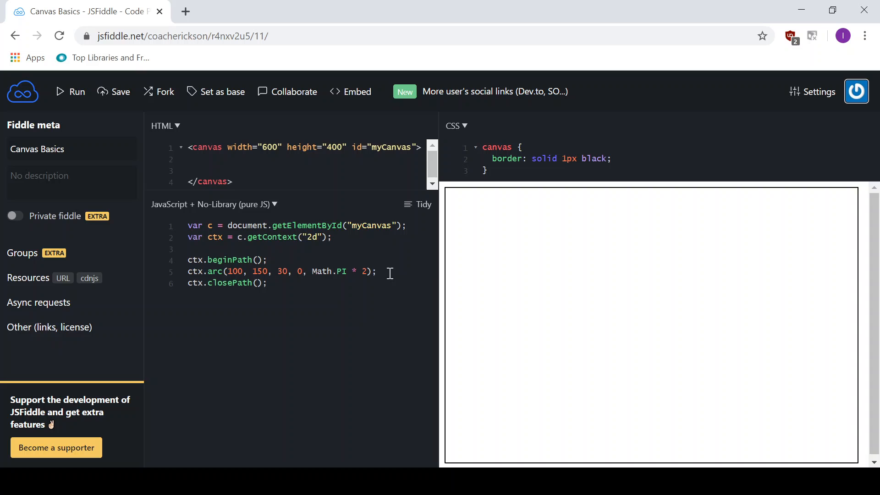
{"action": "key", "text": "Enter"}
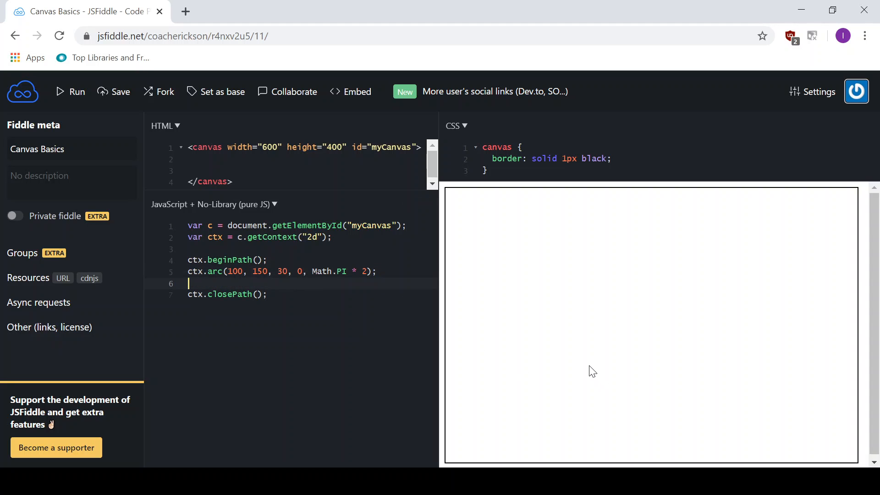
{"action": "type", "text": "ctx"}
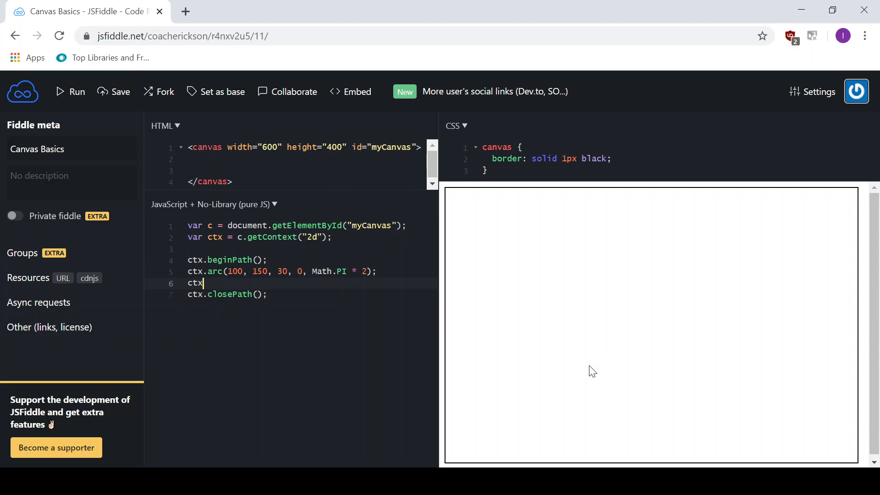
Draw the circle with ctx.fill(), then switch it to stroke and rerun.
{"action": "type", "text": ".fill();"}
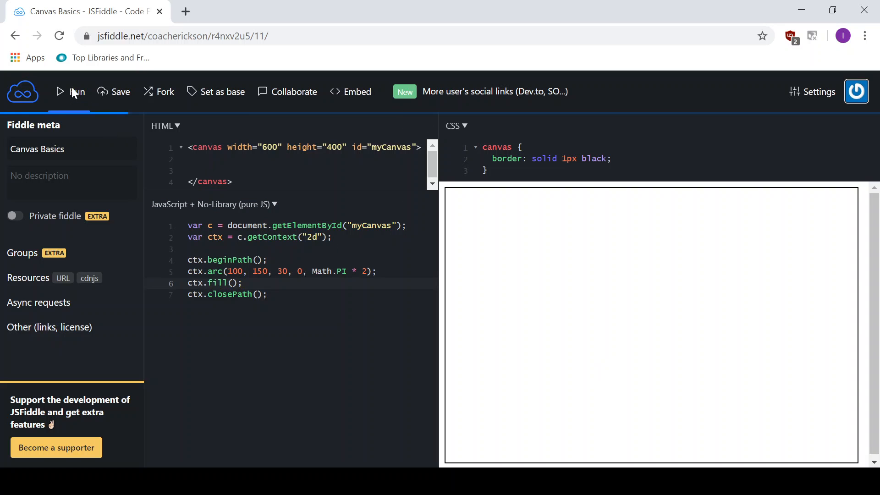
{"action": "left_click", "coordinate": [70, 92]}
{"action": "type", "text": "stroke"}
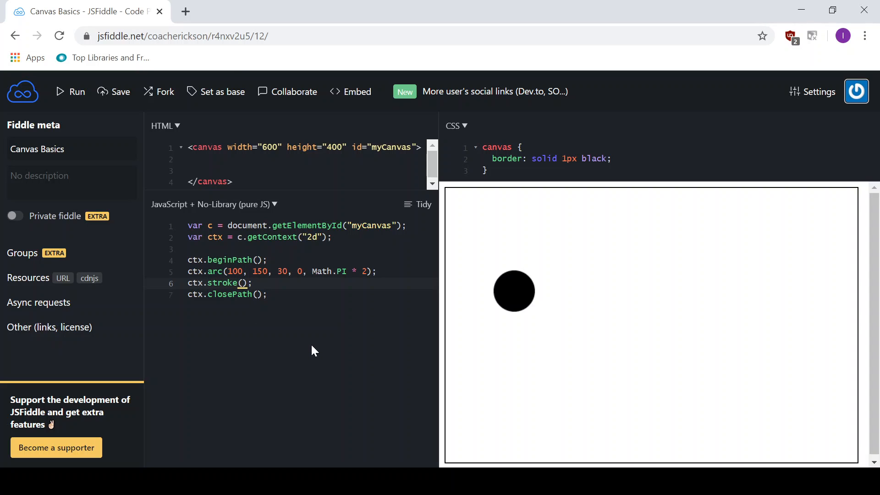
{"action": "left_click", "coordinate": [70, 91]}
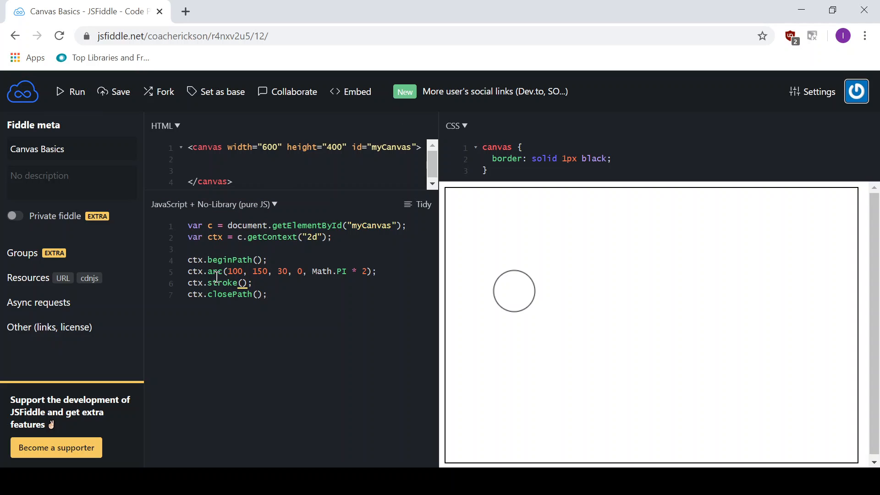
{"action": "mouse_move", "coordinate": [234, 287]}
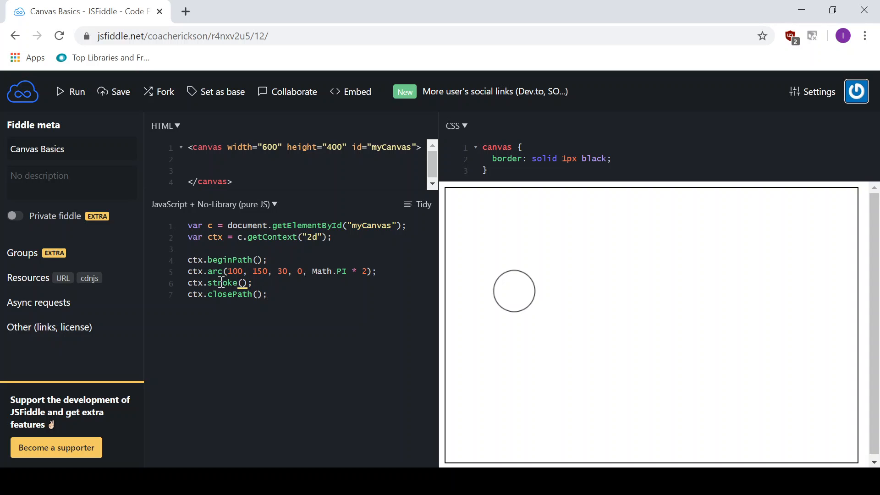
{"action": "mouse_move", "coordinate": [264, 312]}
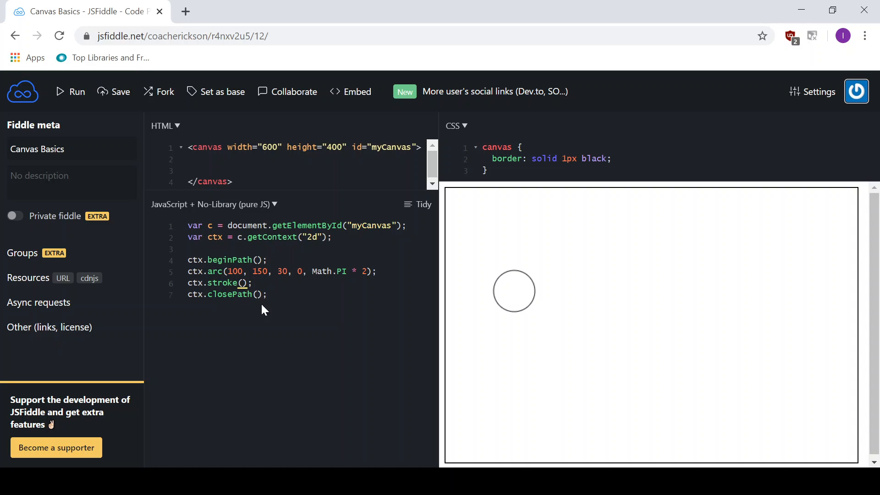
Add a second filled circle at 300, 200 with radius 60 and run.
{"action": "left_click", "coordinate": [246, 282]}
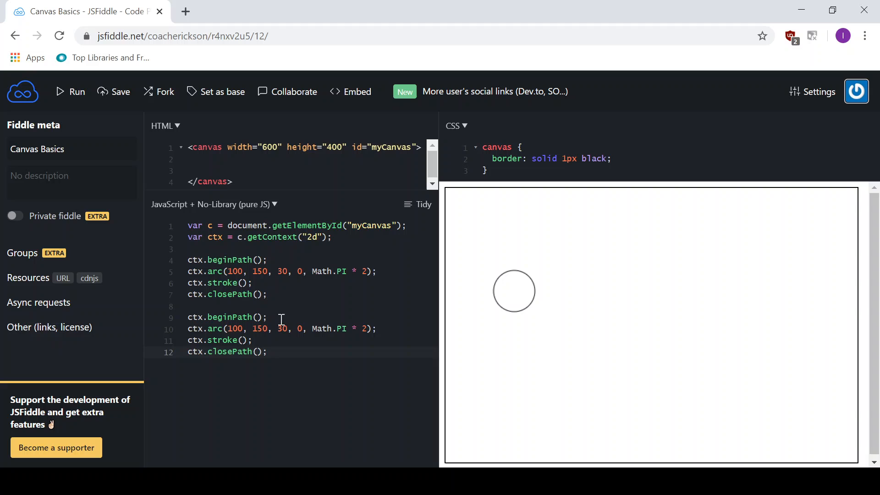
{"action": "mouse_move", "coordinate": [236, 328]}
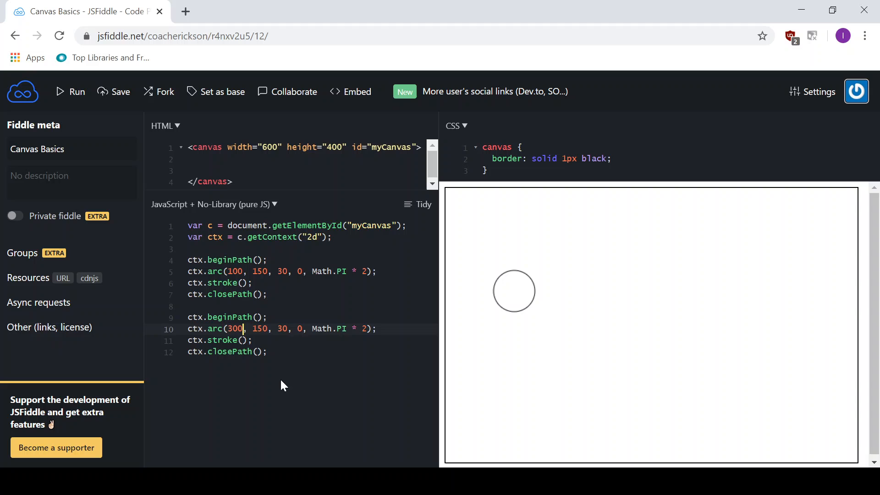
{"action": "double_click", "coordinate": [259, 328]}
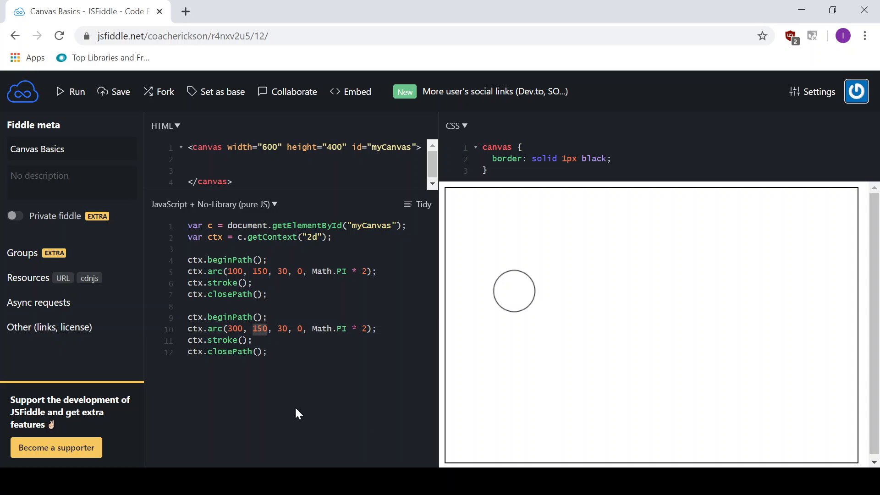
{"action": "type", "text": "200"}
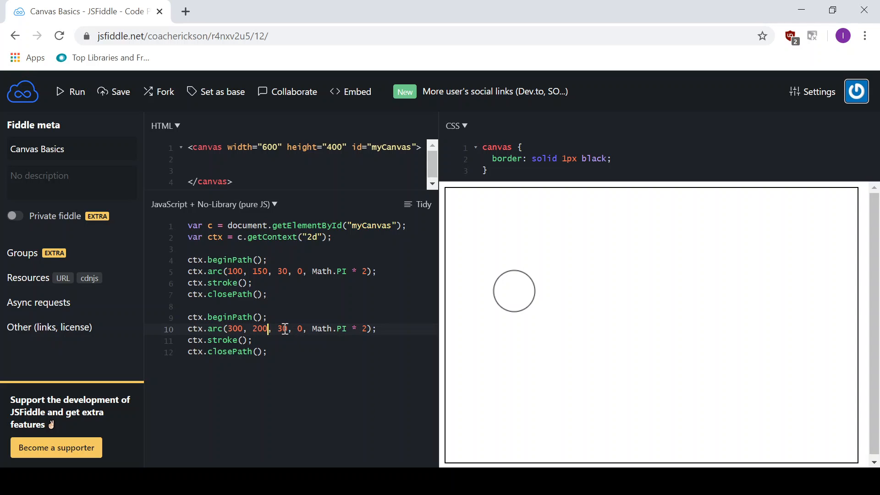
{"action": "double_click", "coordinate": [282, 328]}
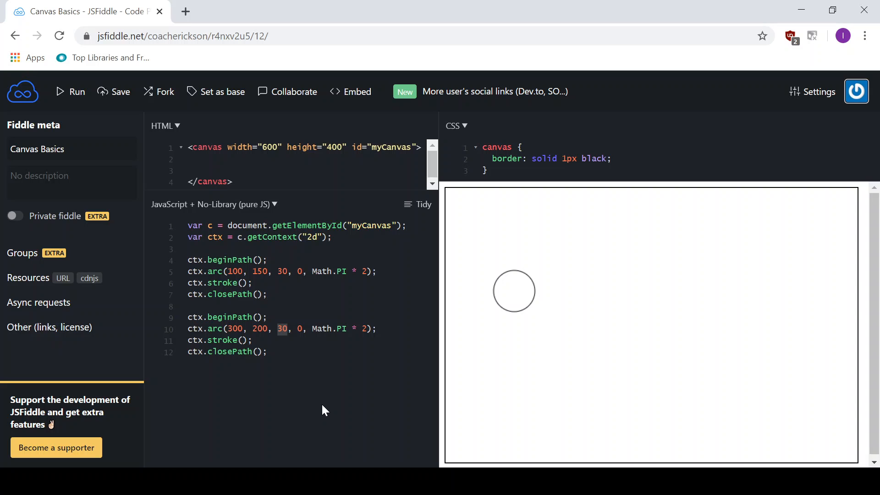
{"action": "type", "text": "60"}
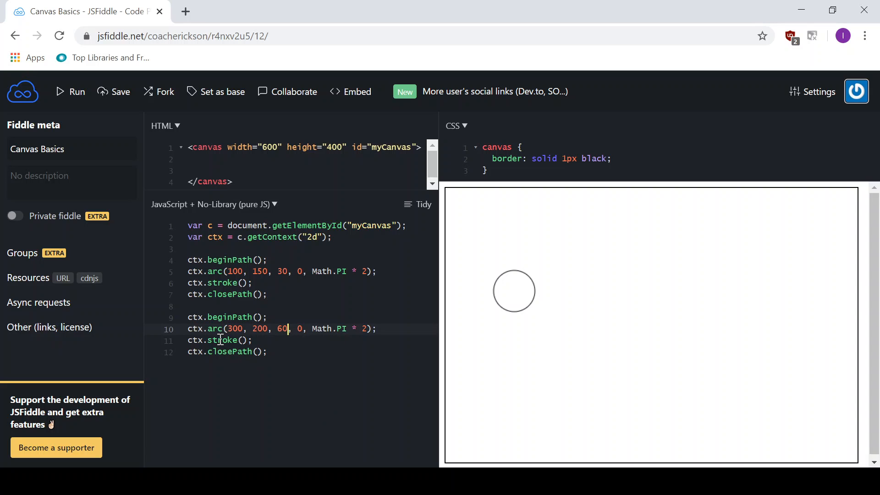
{"action": "type", "text": "fill"}
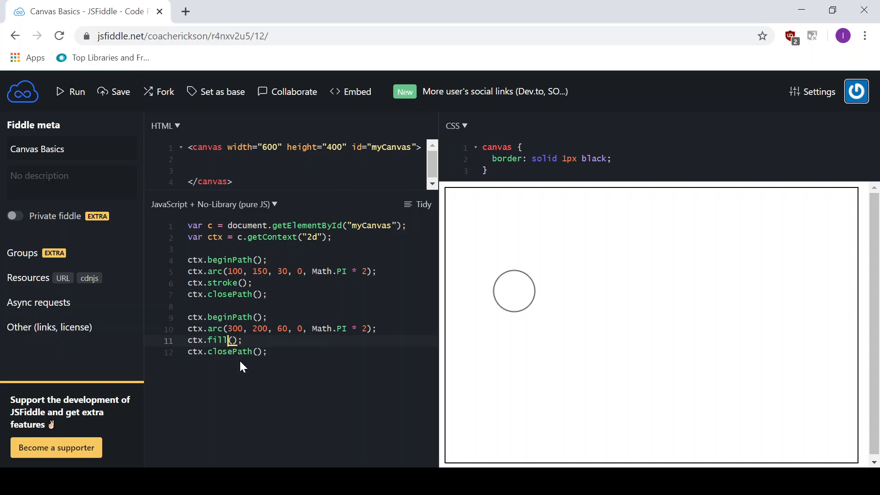
{"action": "left_click", "coordinate": [70, 92]}
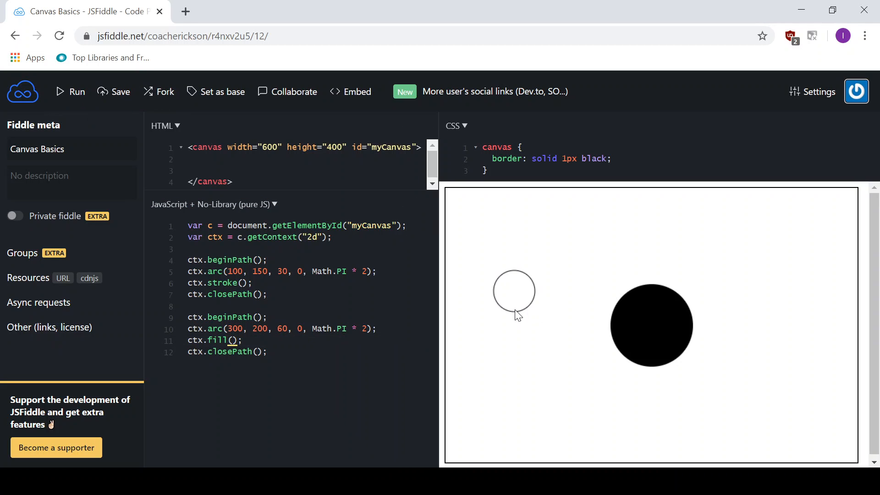
{"action": "mouse_move", "coordinate": [659, 335]}
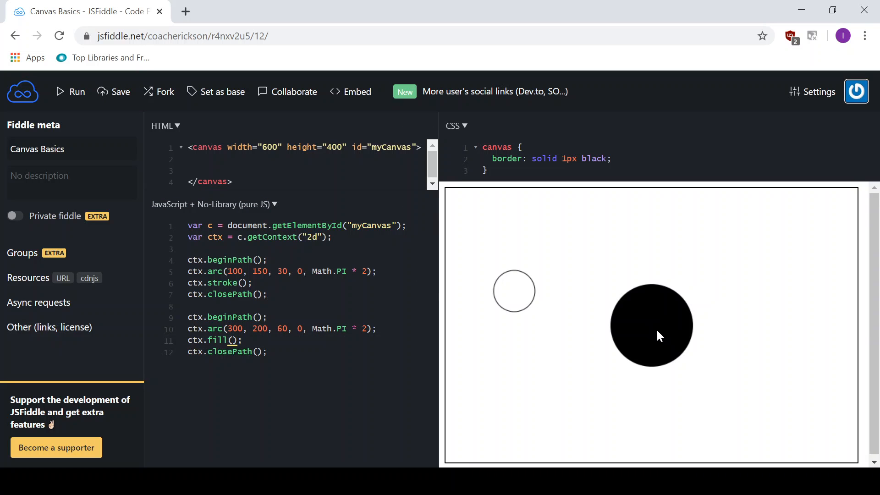
{"action": "mouse_move", "coordinate": [470, 327]}
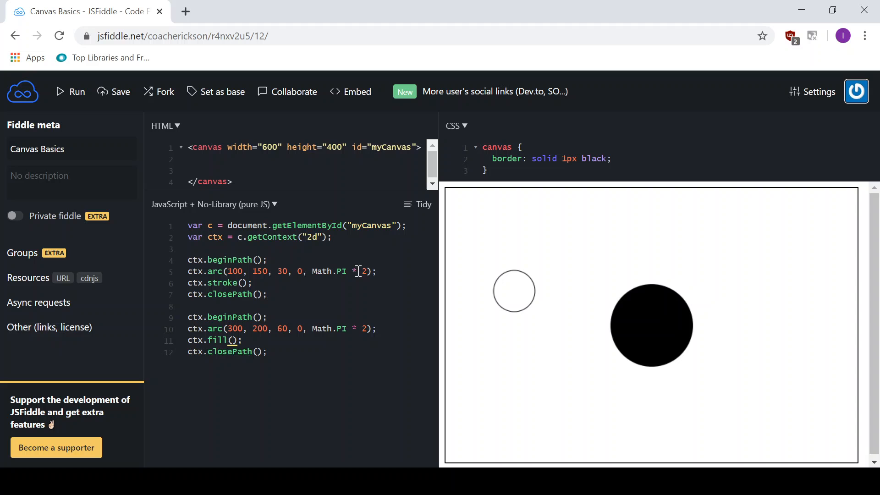
{"action": "mouse_move", "coordinate": [305, 275]}
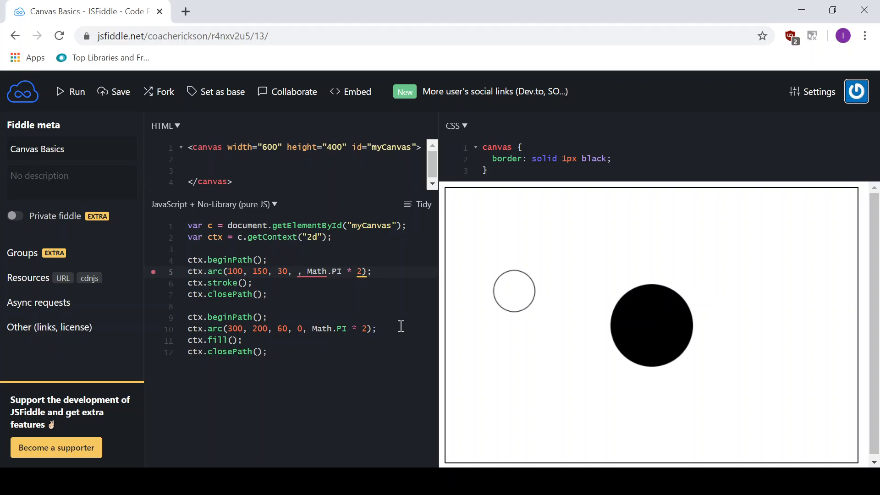
Change the first arc's end angle to Math.PI * .5.
{"action": "type", "text": "Math.PI"}
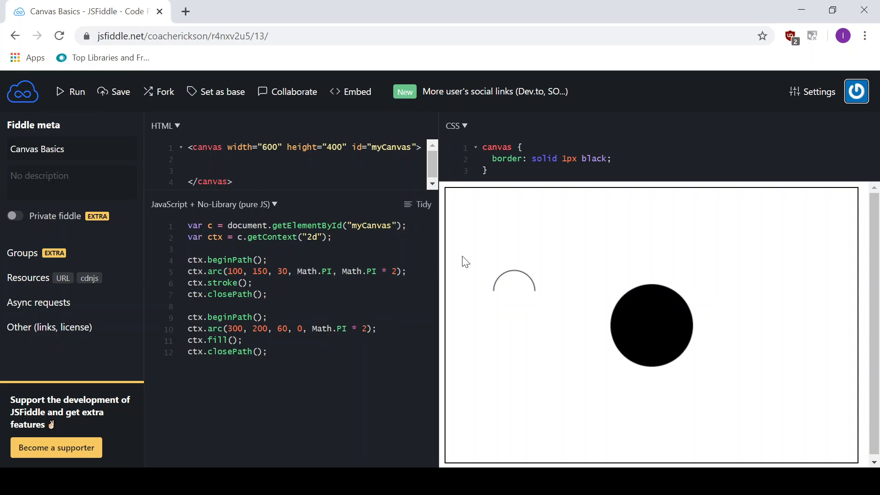
{"action": "mouse_move", "coordinate": [548, 296]}
{"action": "type", "text": "0"}
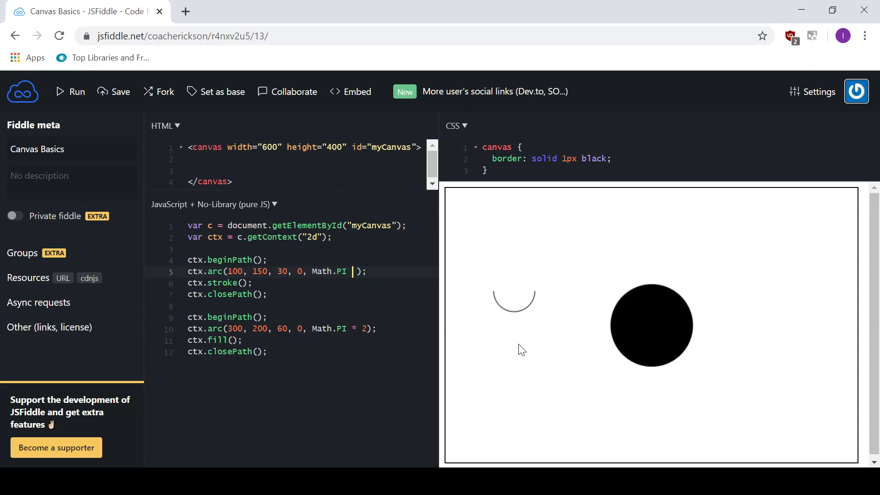
{"action": "type", "text": "* .5"}
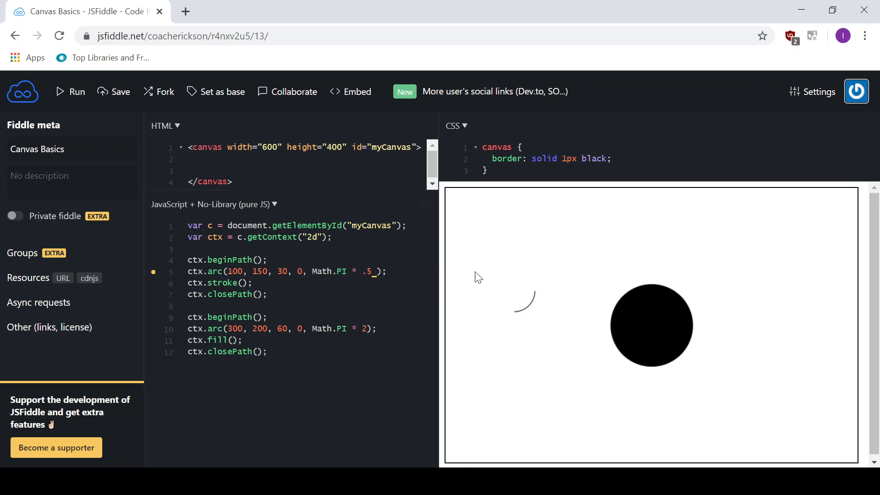
{"action": "mouse_move", "coordinate": [553, 292]}
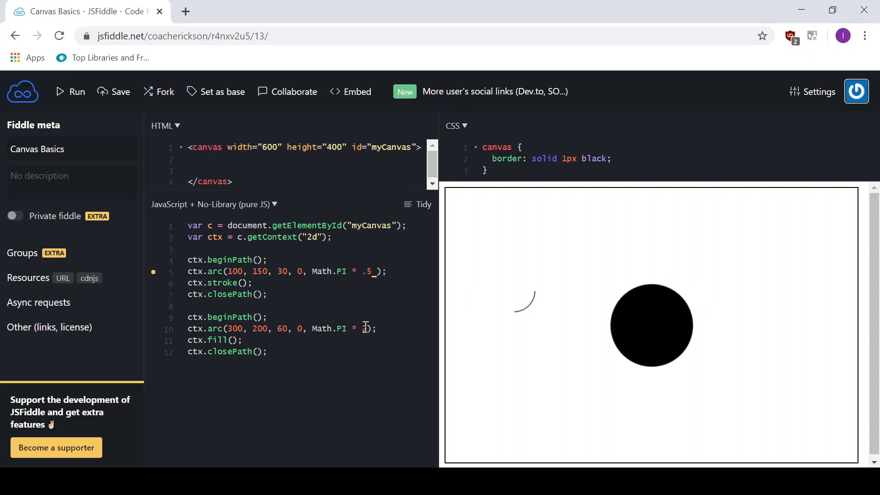
Set the second arc's end angle to Math.PI * .5 and rerun.
{"action": "type", "text": "2"}
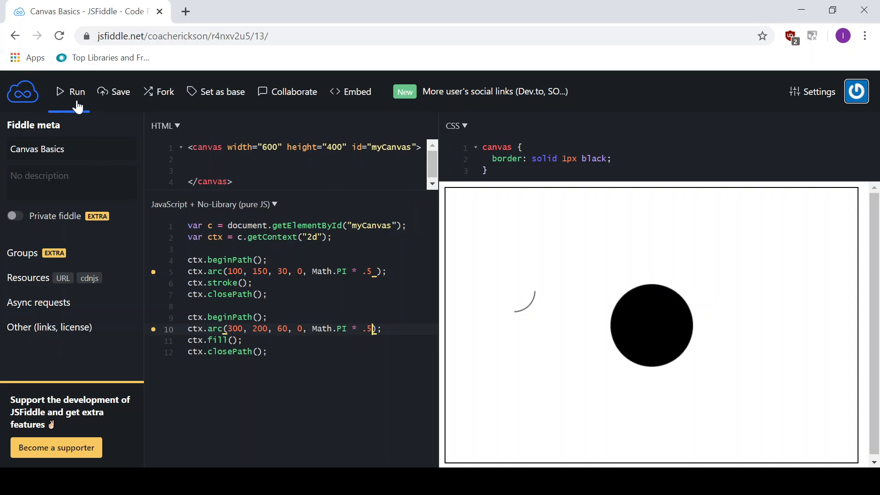
{"action": "left_click", "coordinate": [69, 91]}
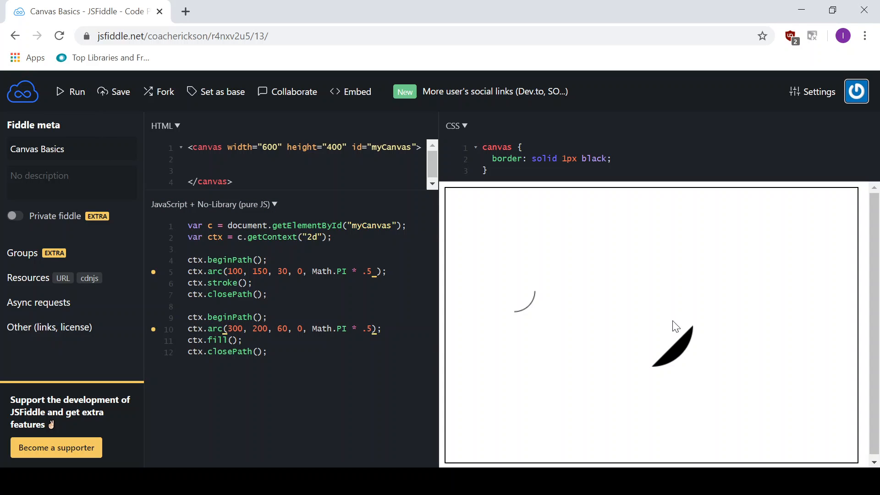
{"action": "mouse_move", "coordinate": [662, 370]}
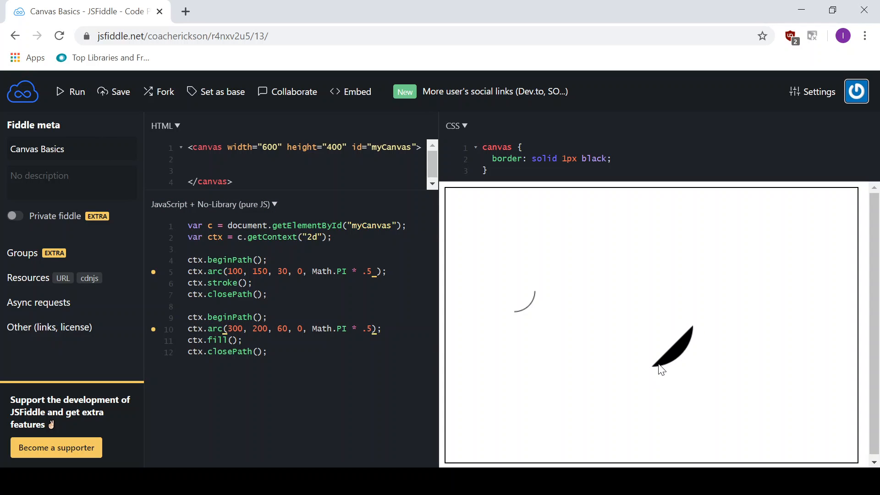
{"action": "mouse_move", "coordinate": [647, 335]}
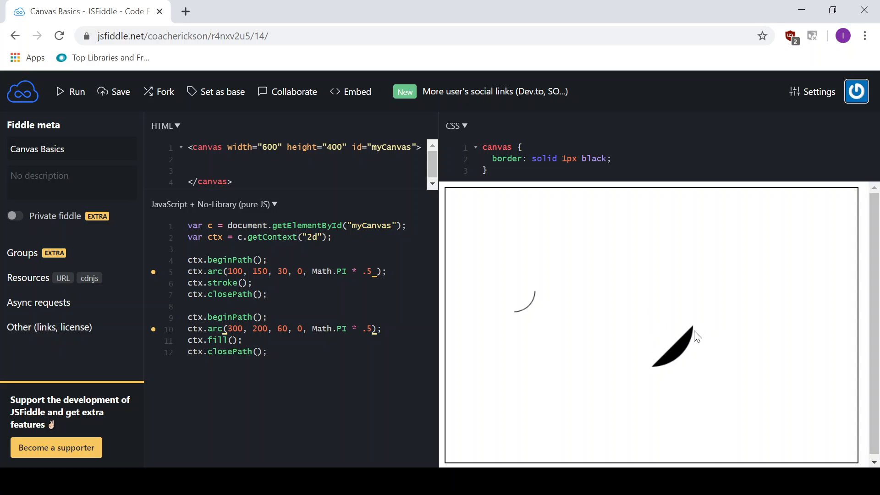
{"action": "mouse_move", "coordinate": [697, 336]}
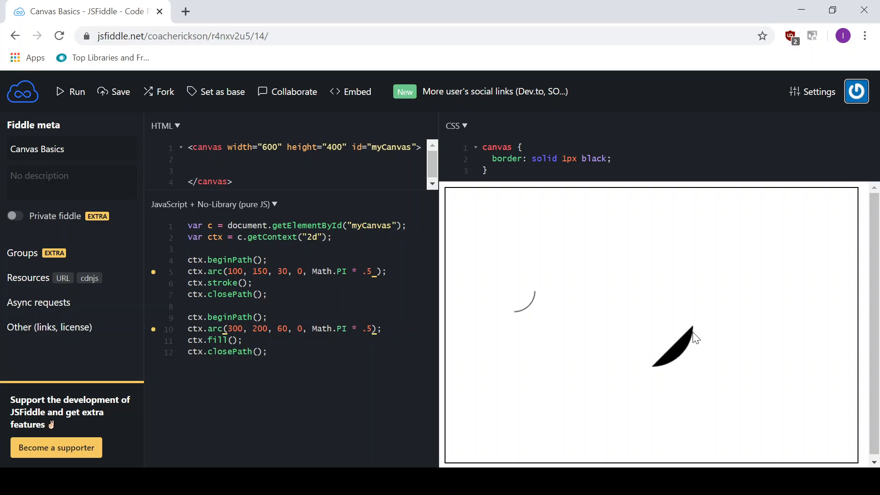
{"action": "mouse_move", "coordinate": [658, 330]}
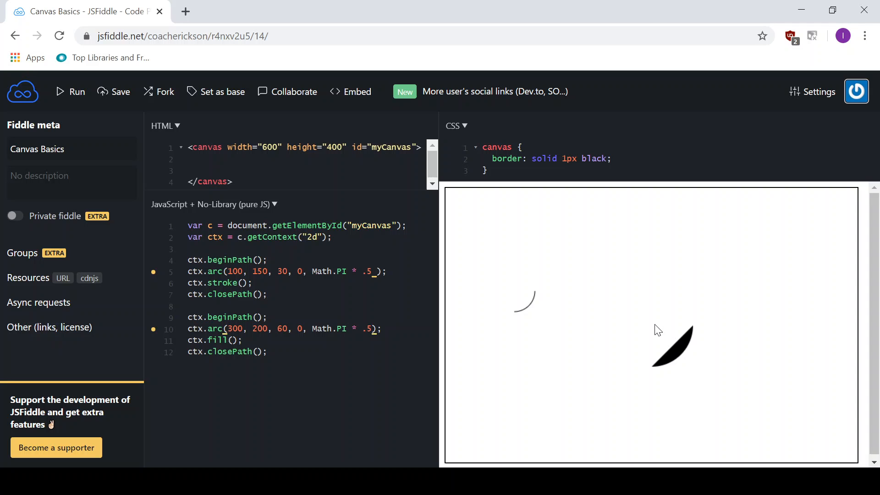
{"action": "mouse_move", "coordinate": [693, 330]}
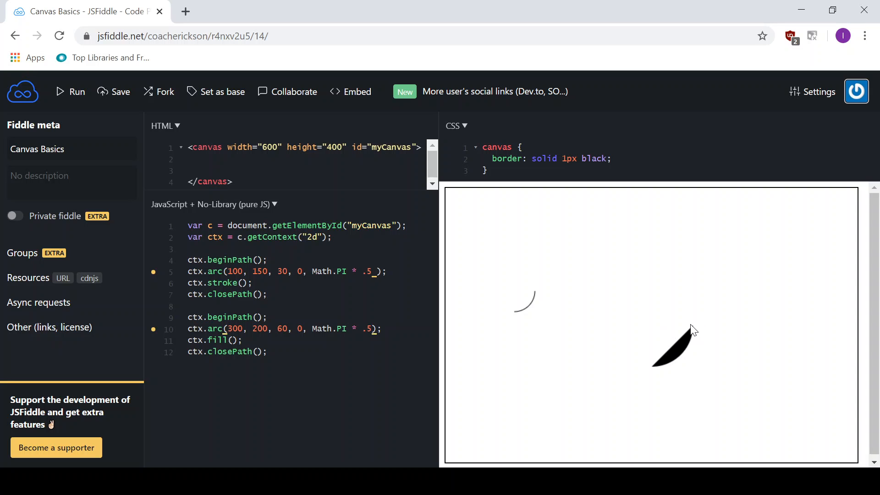
{"action": "mouse_move", "coordinate": [683, 348]}
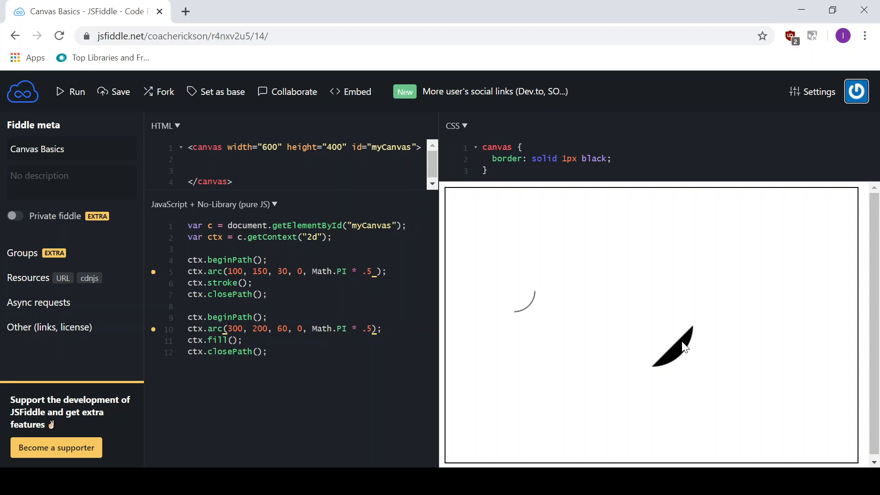
{"action": "mouse_move", "coordinate": [534, 276]}
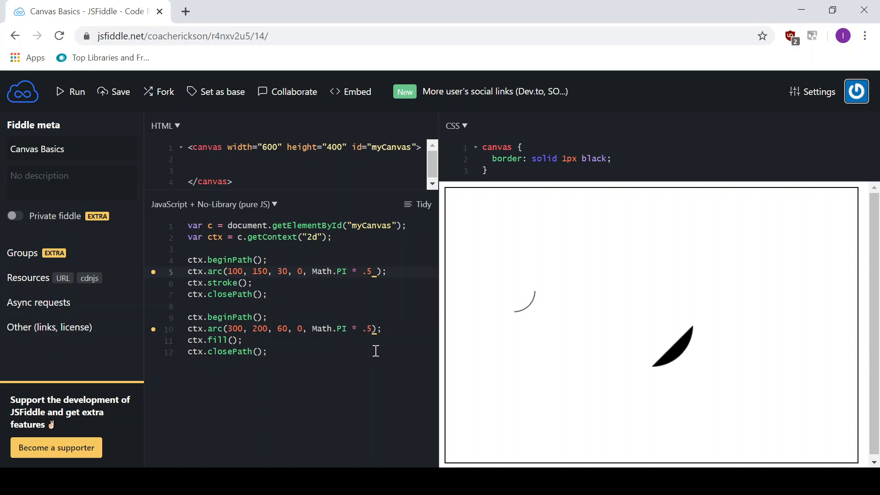
Set the first arc's start to Math.PI and end to Math.PI * 1.8, rerunning.
{"action": "type", "text": "Math.PI"}
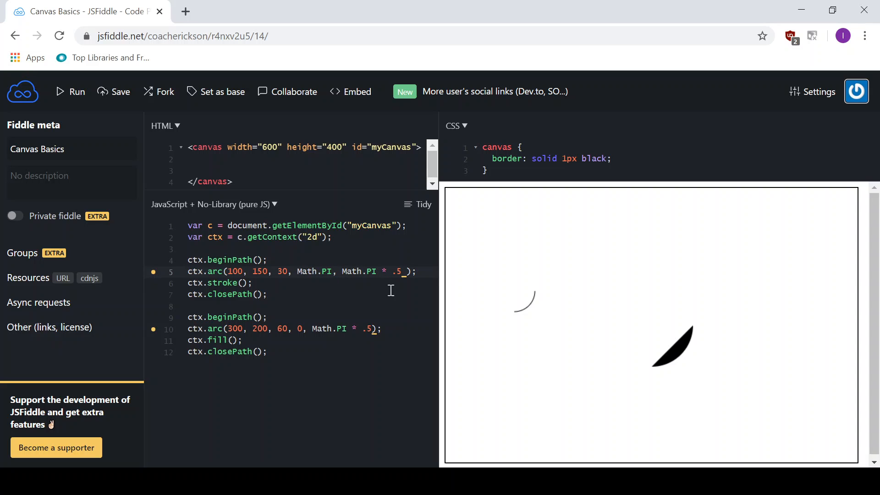
{"action": "mouse_move", "coordinate": [418, 312]}
{"action": "type", "text": "1"}
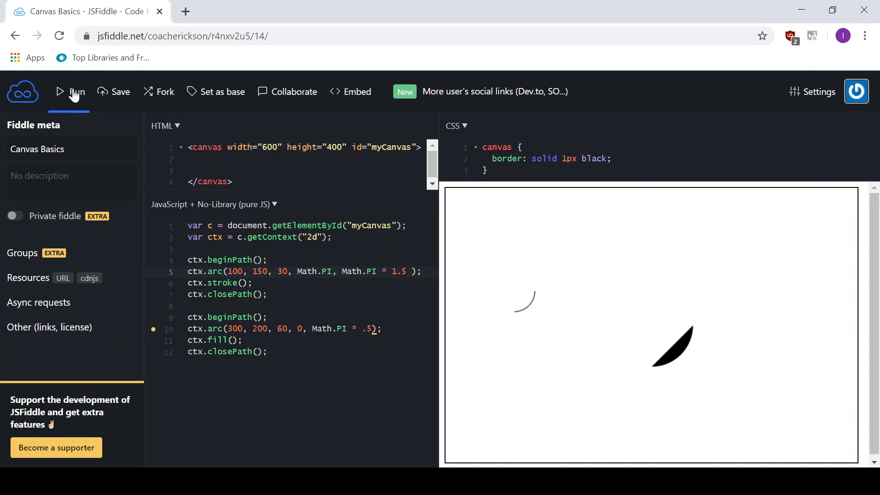
{"action": "left_click", "coordinate": [77, 91]}
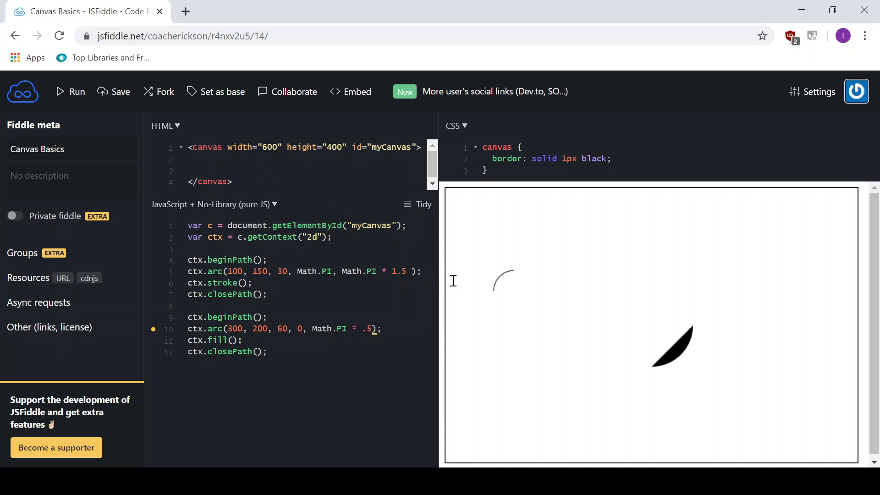
{"action": "mouse_move", "coordinate": [498, 292]}
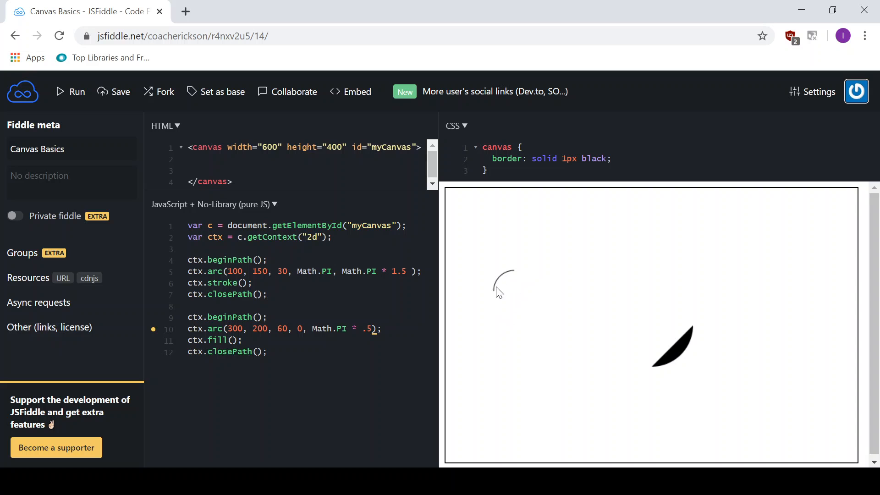
{"action": "mouse_move", "coordinate": [502, 294]}
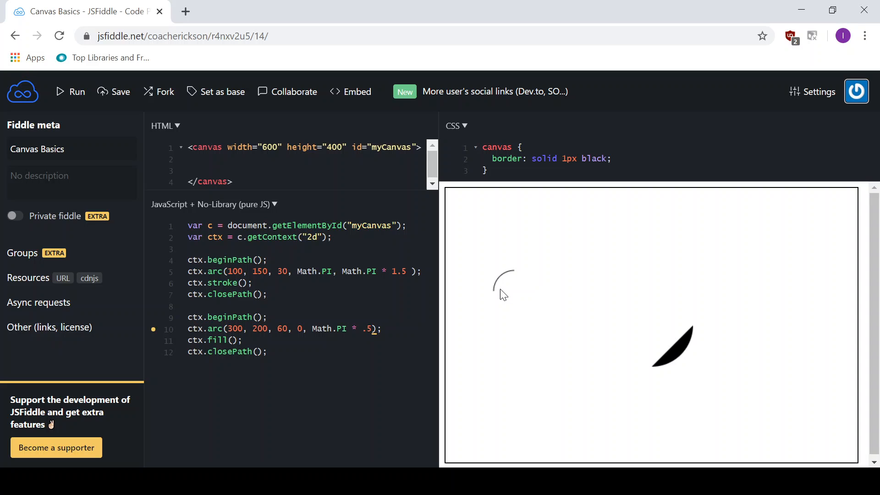
{"action": "mouse_move", "coordinate": [500, 289]}
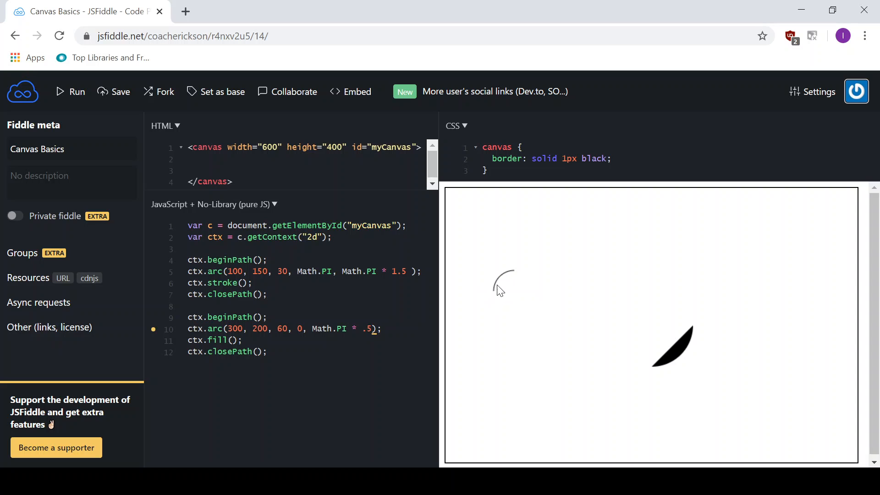
{"action": "mouse_move", "coordinate": [512, 288]}
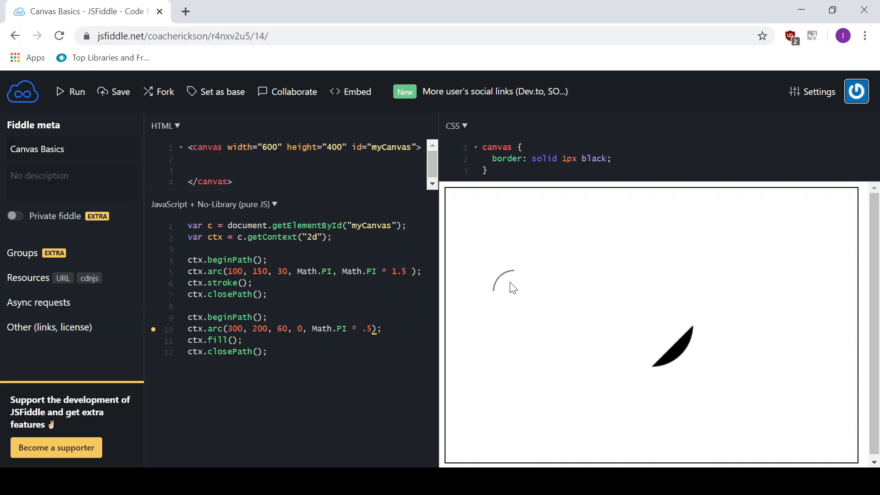
{"action": "mouse_move", "coordinate": [468, 293]}
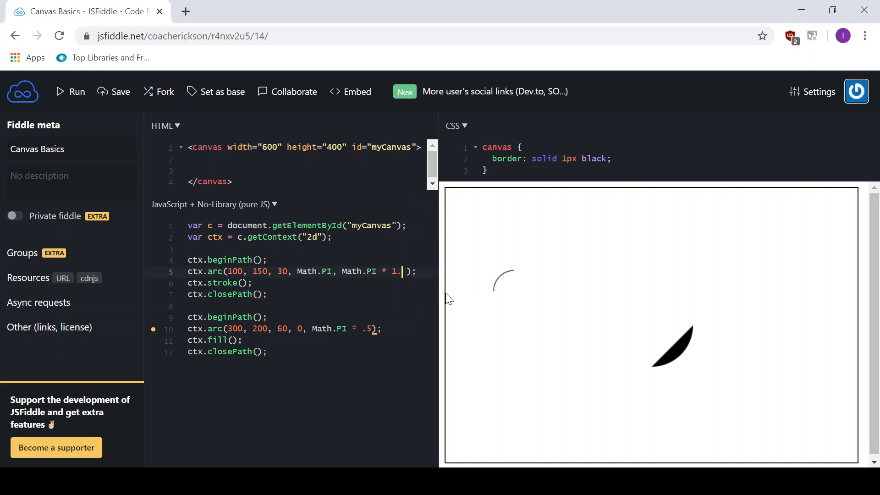
{"action": "type", "text": "8"}
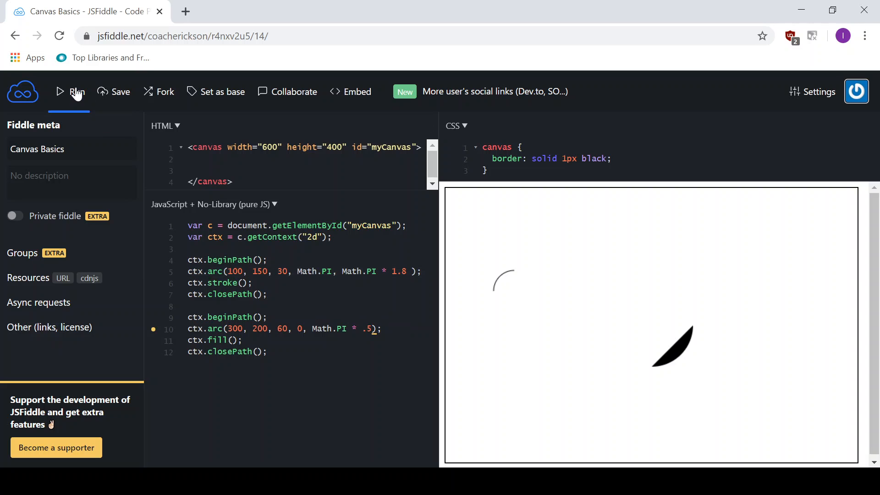
{"action": "left_click", "coordinate": [70, 92]}
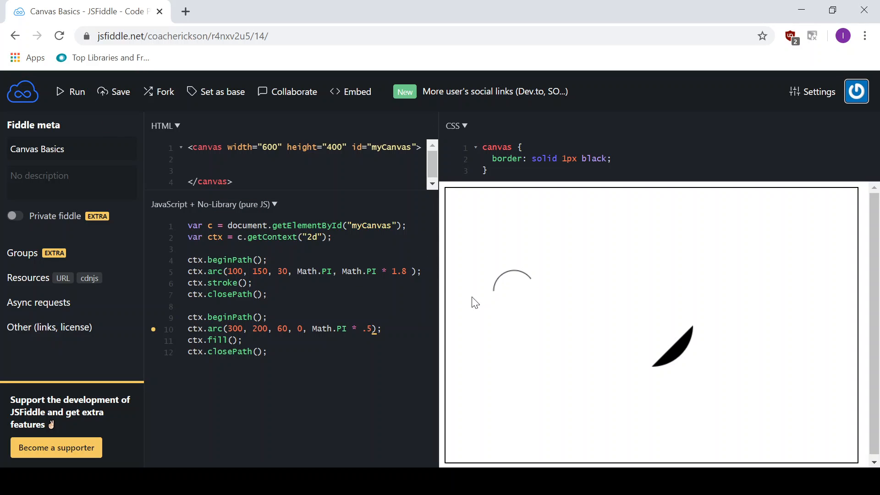
{"action": "mouse_move", "coordinate": [560, 302]}
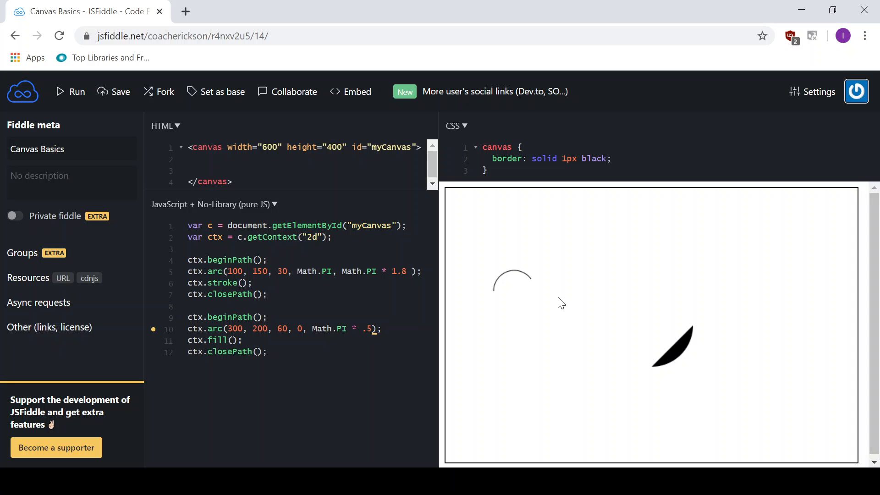
{"action": "mouse_move", "coordinate": [543, 313]}
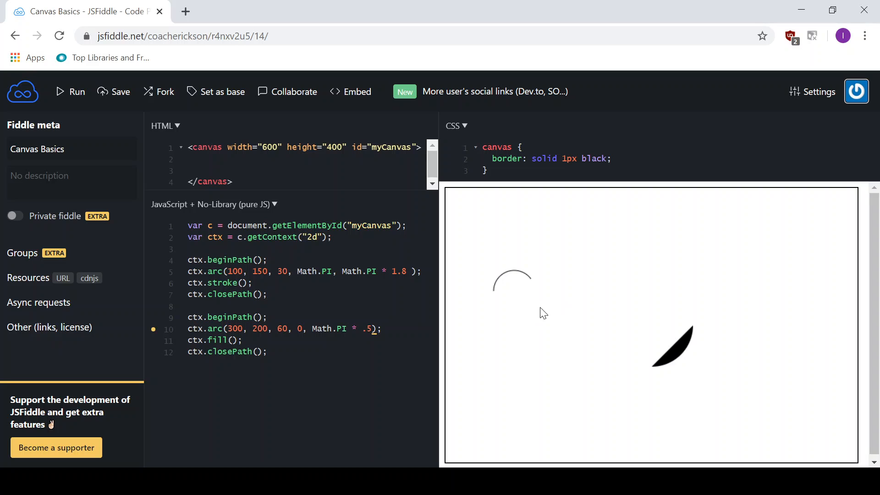